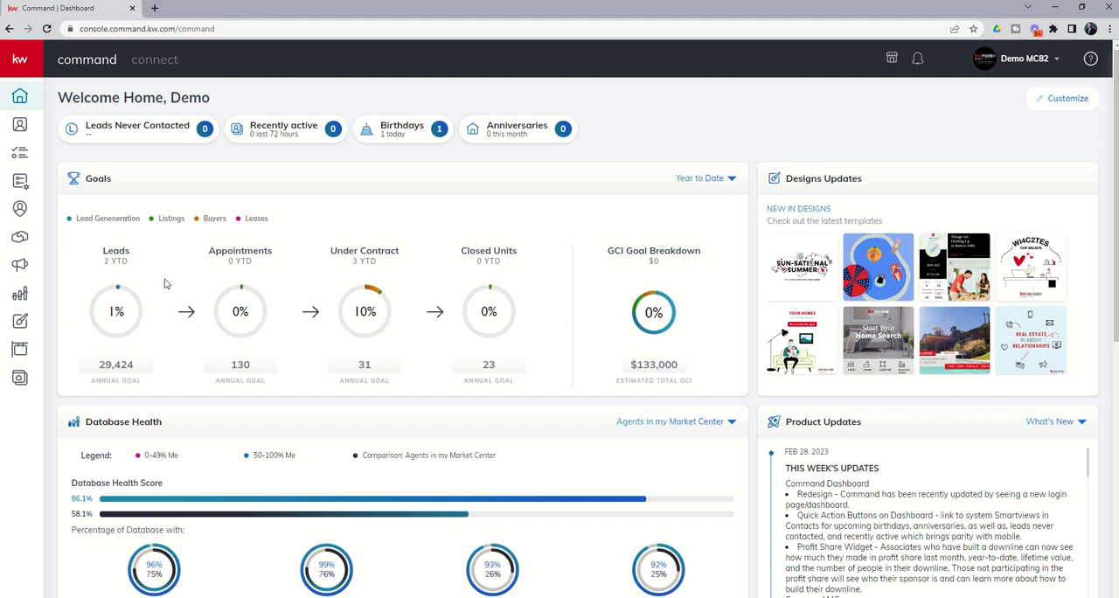
{"action": "mouse_move", "coordinate": [160, 60]}
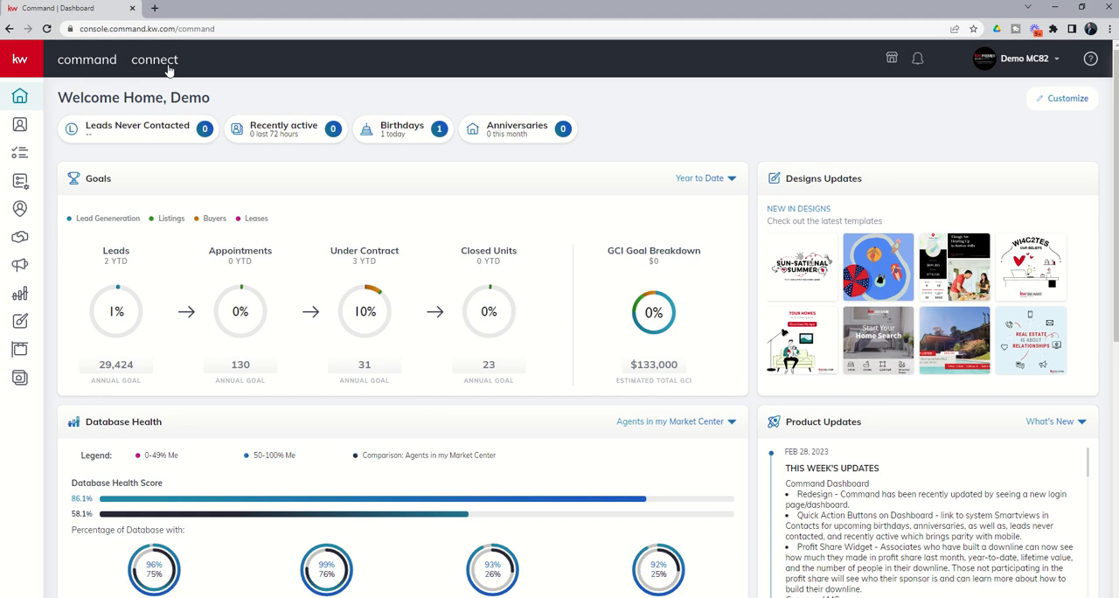
{"action": "mouse_move", "coordinate": [144, 63]}
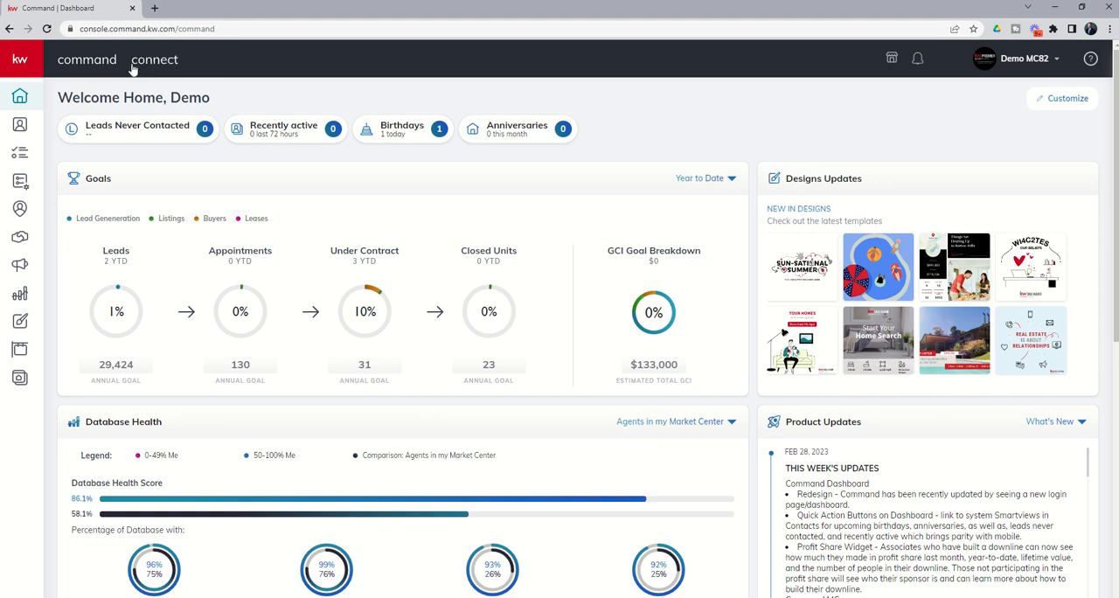
Step: Switch from the Command dashboard to the Connect Learning home page
{"action": "left_click", "coordinate": [155, 59]}
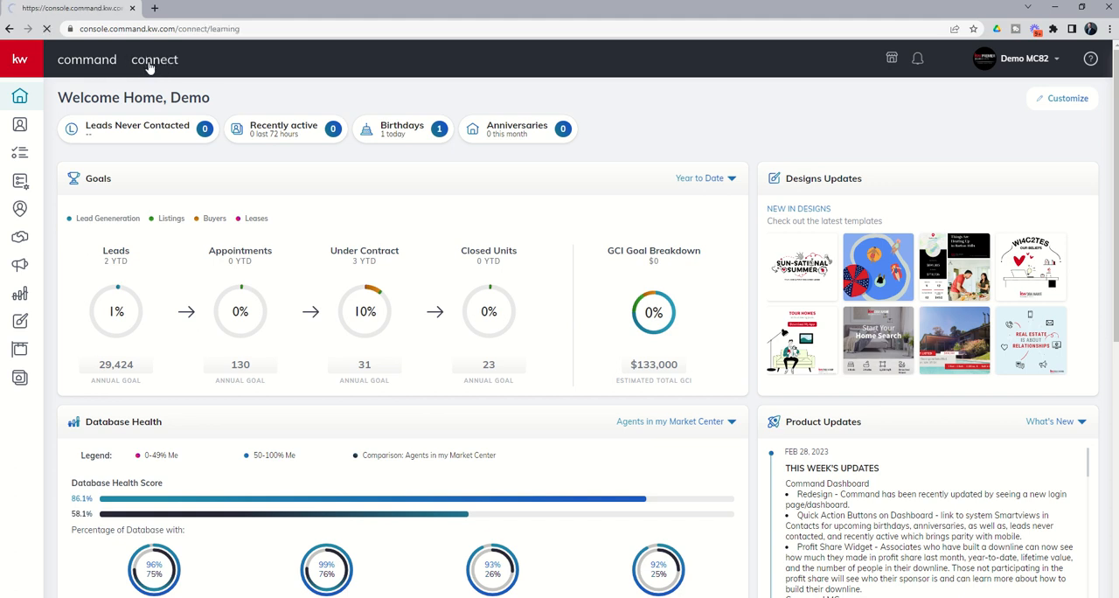
{"action": "left_click", "coordinate": [154, 59]}
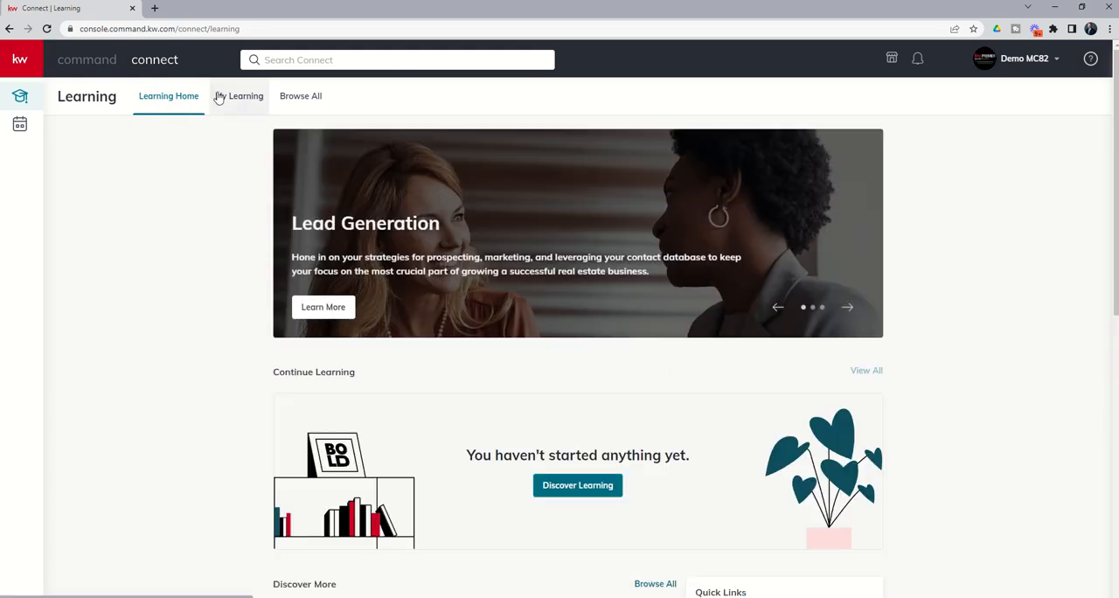
{"action": "mouse_move", "coordinate": [238, 103]}
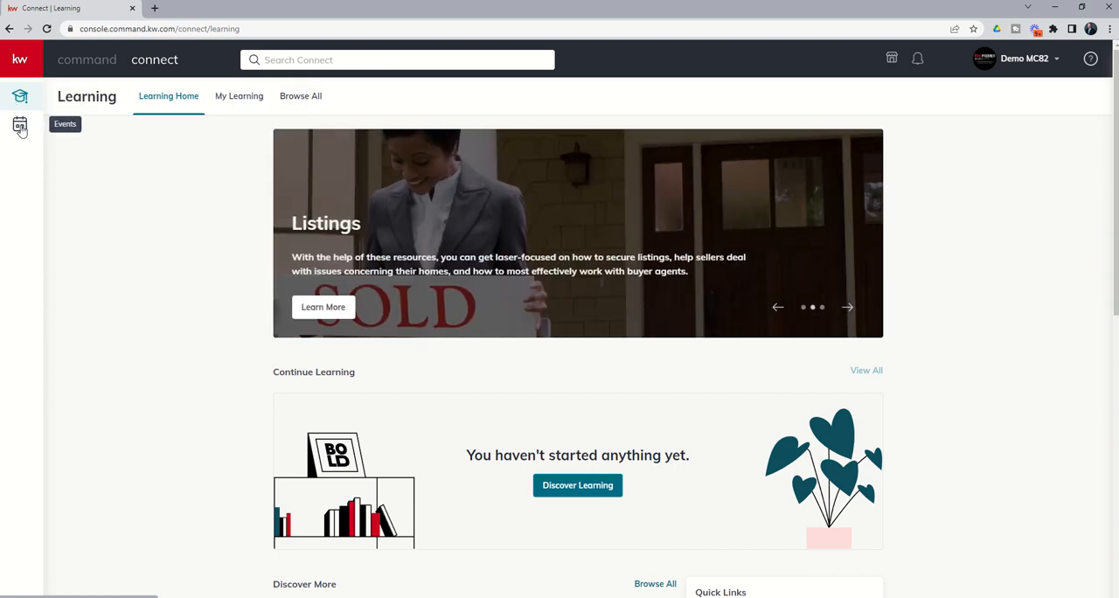
Step: Open Connect Events and scroll through the March 2023 event list and back
{"action": "left_click", "coordinate": [20, 126]}
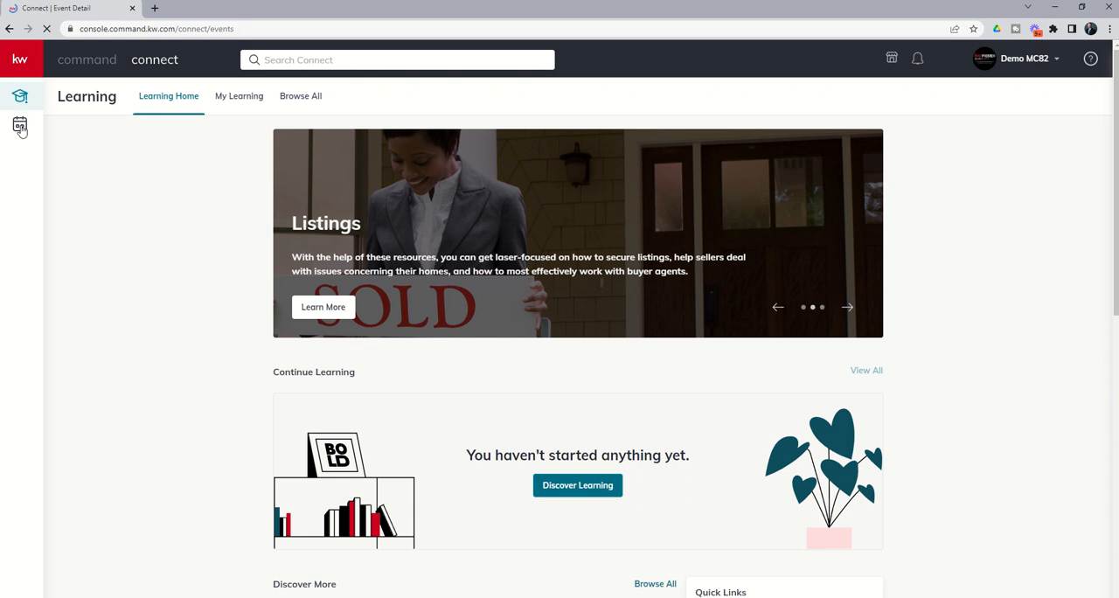
{"action": "left_click", "coordinate": [21, 126]}
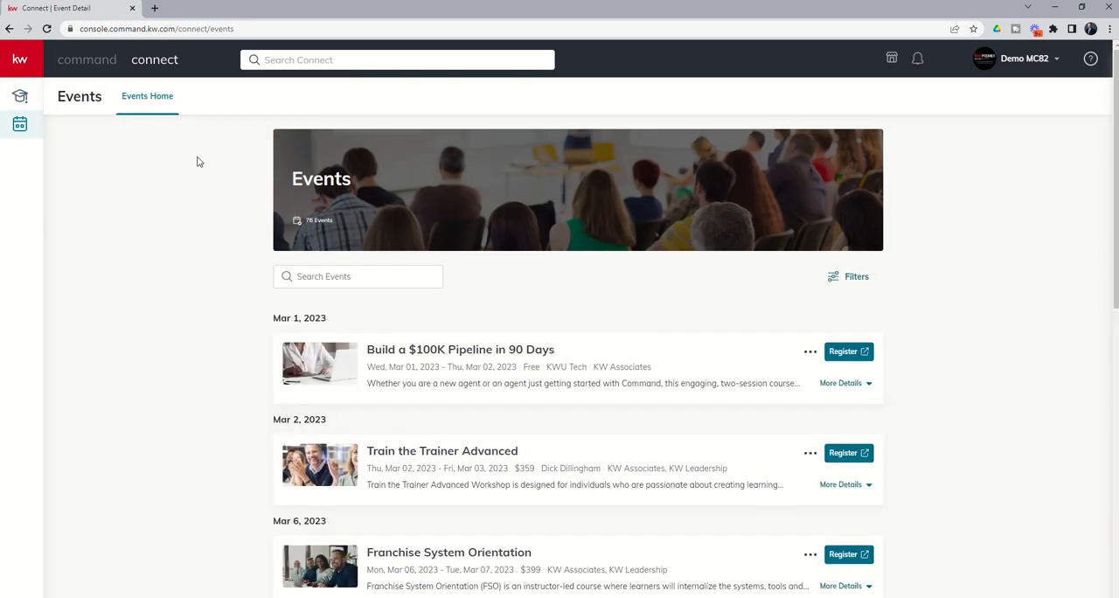
{"action": "mouse_move", "coordinate": [247, 208]}
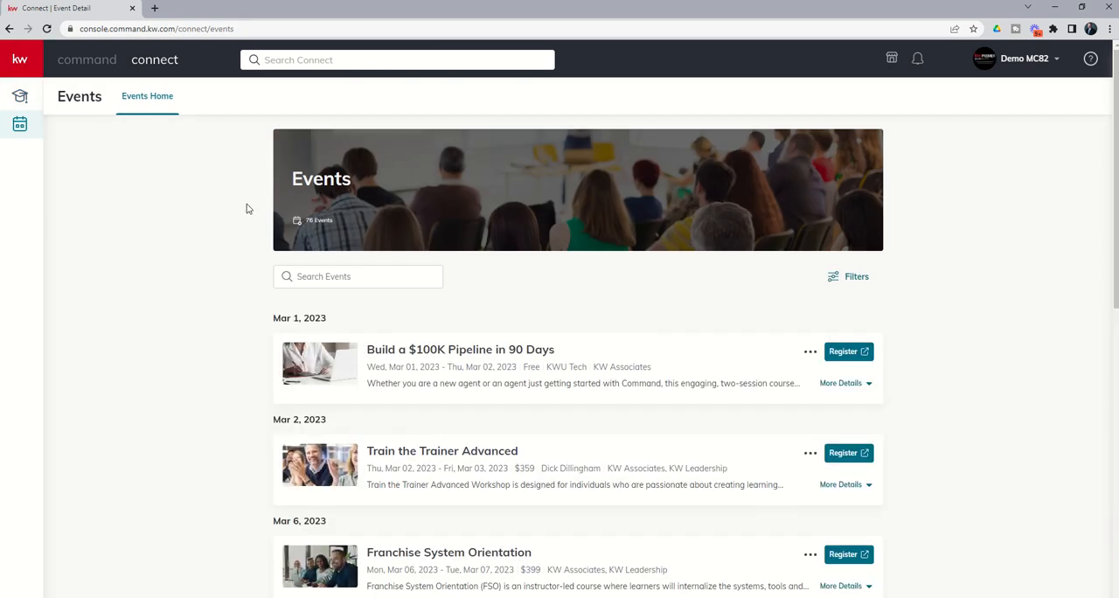
{"action": "scroll", "scroll_direction": "down", "scroll_amount": 3}
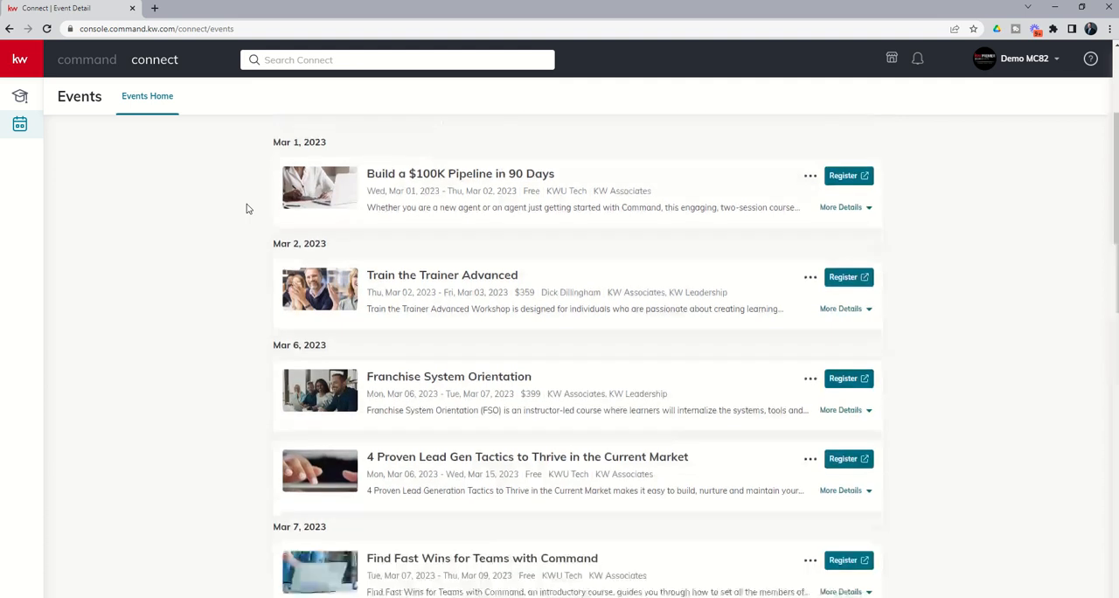
{"action": "scroll", "scroll_direction": "down", "scroll_amount": 3}
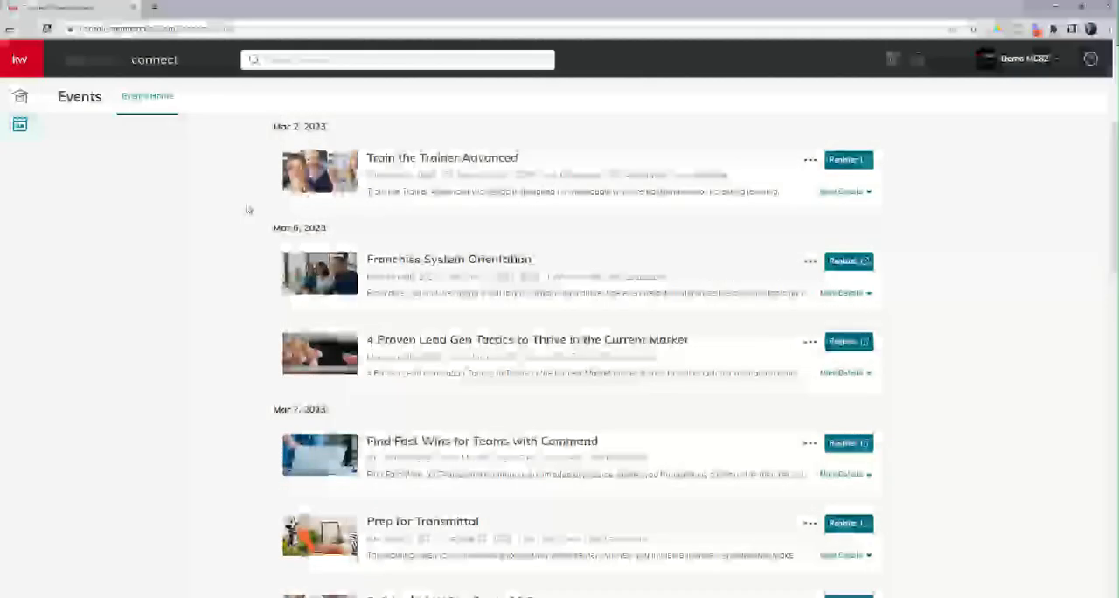
{"action": "scroll", "scroll_direction": "down", "scroll_amount": 3}
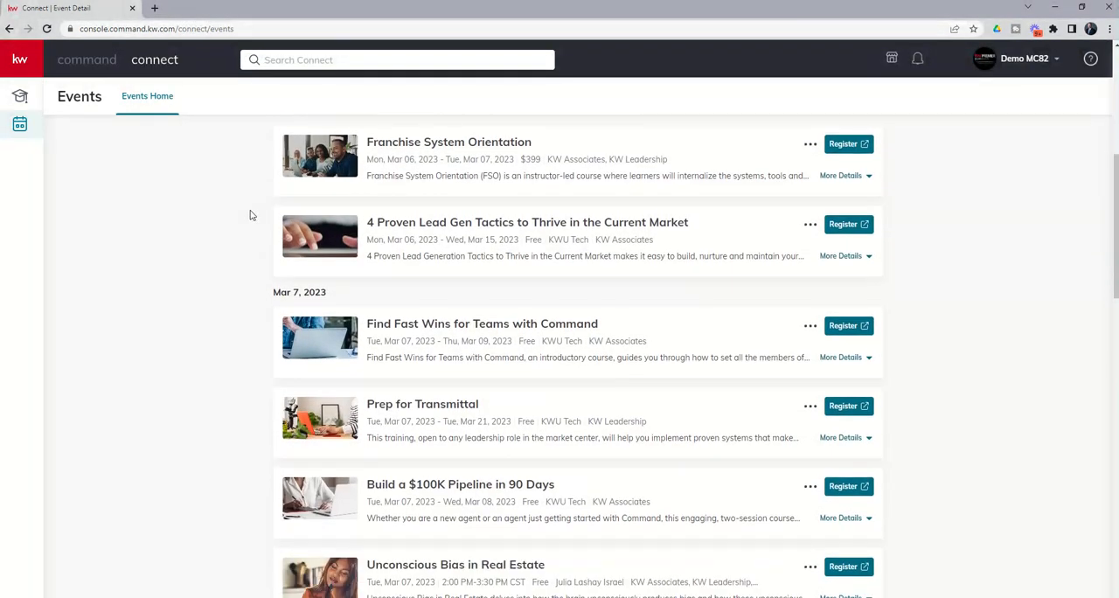
{"action": "scroll", "scroll_direction": "down", "scroll_amount": 3}
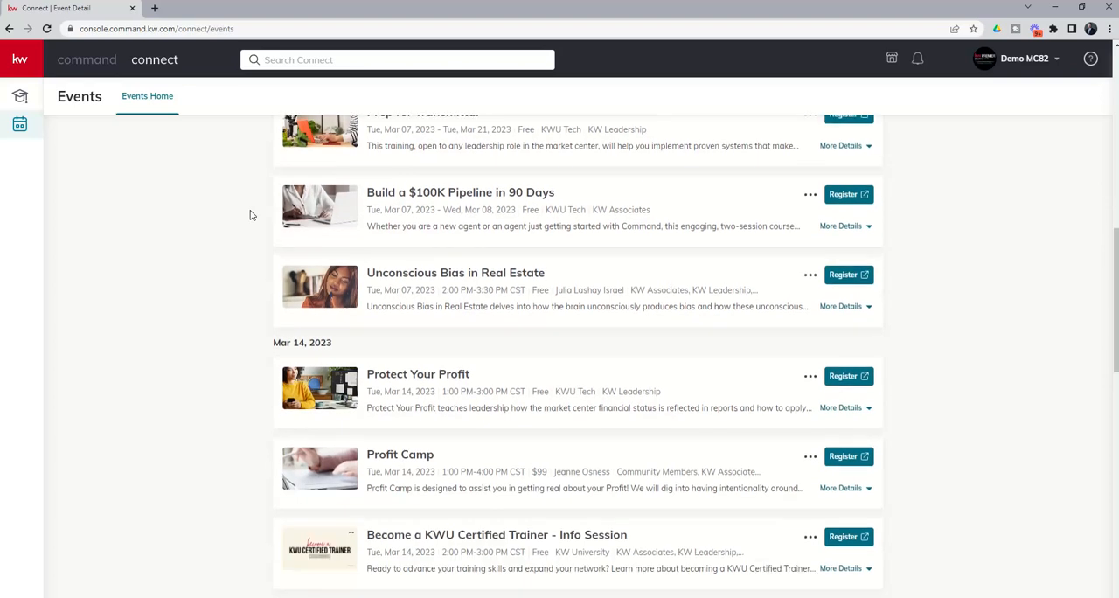
{"action": "scroll", "scroll_direction": "down", "scroll_amount": 3}
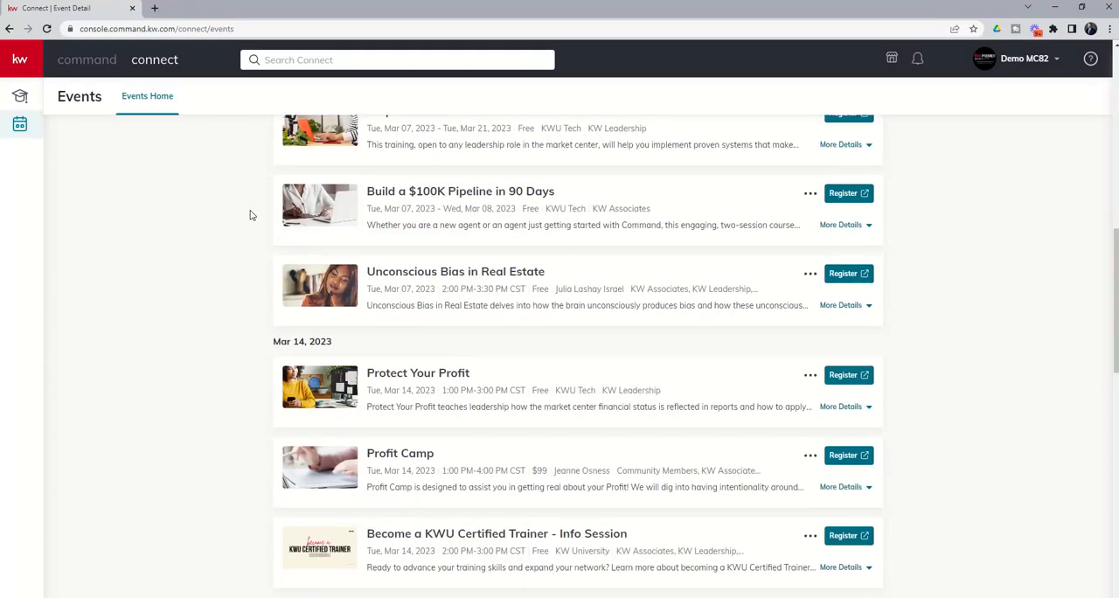
{"action": "scroll", "scroll_direction": "down", "scroll_amount": 3}
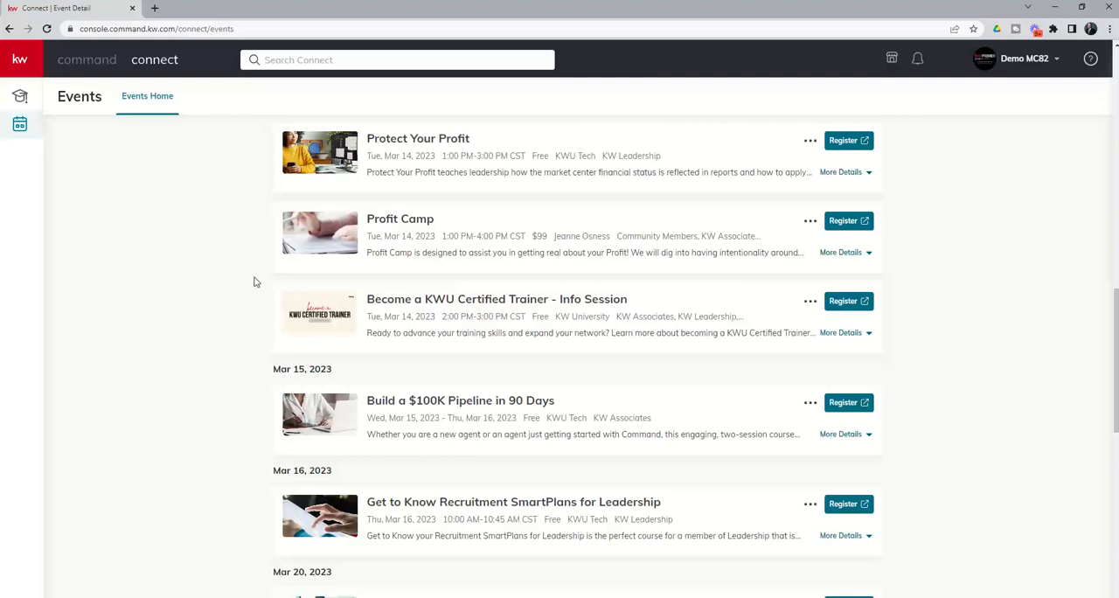
{"action": "scroll", "scroll_direction": "down", "scroll_amount": 3}
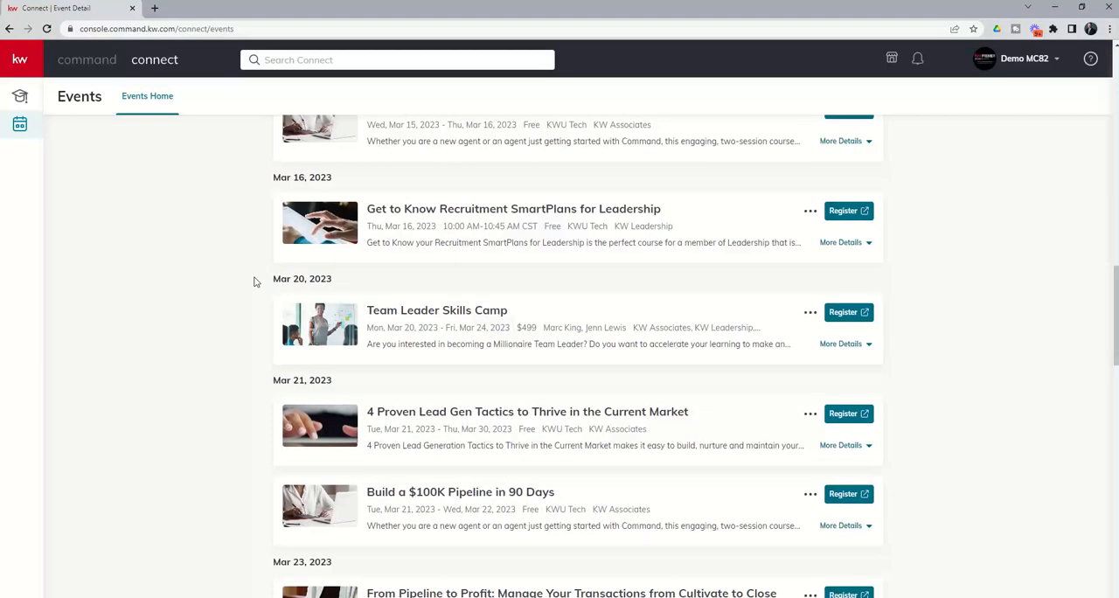
{"action": "scroll", "scroll_direction": "down", "scroll_amount": 3}
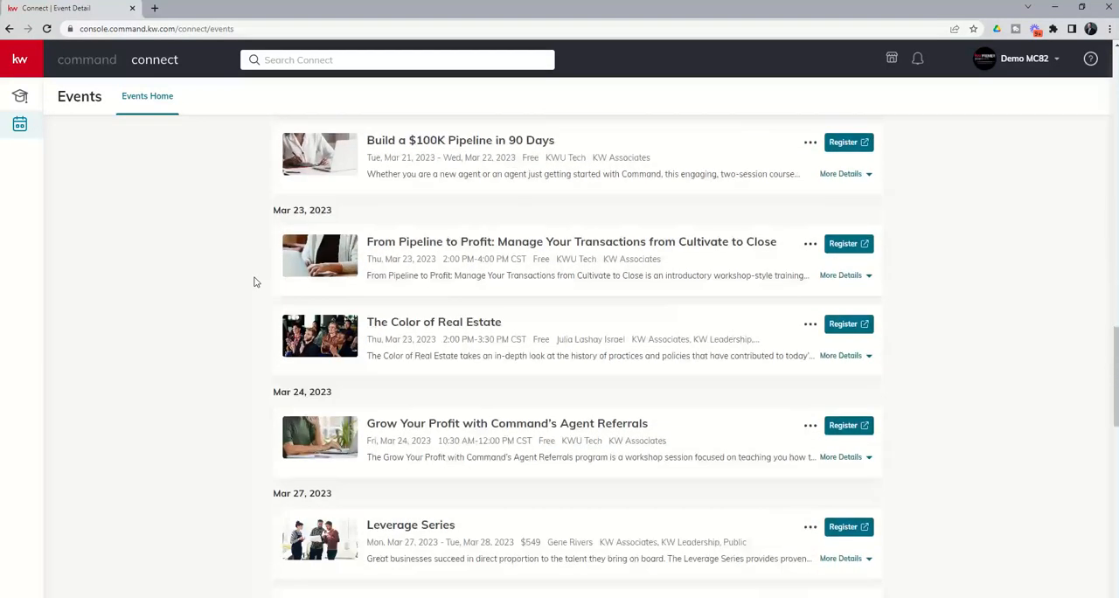
{"action": "scroll", "scroll_direction": "down", "scroll_amount": 3}
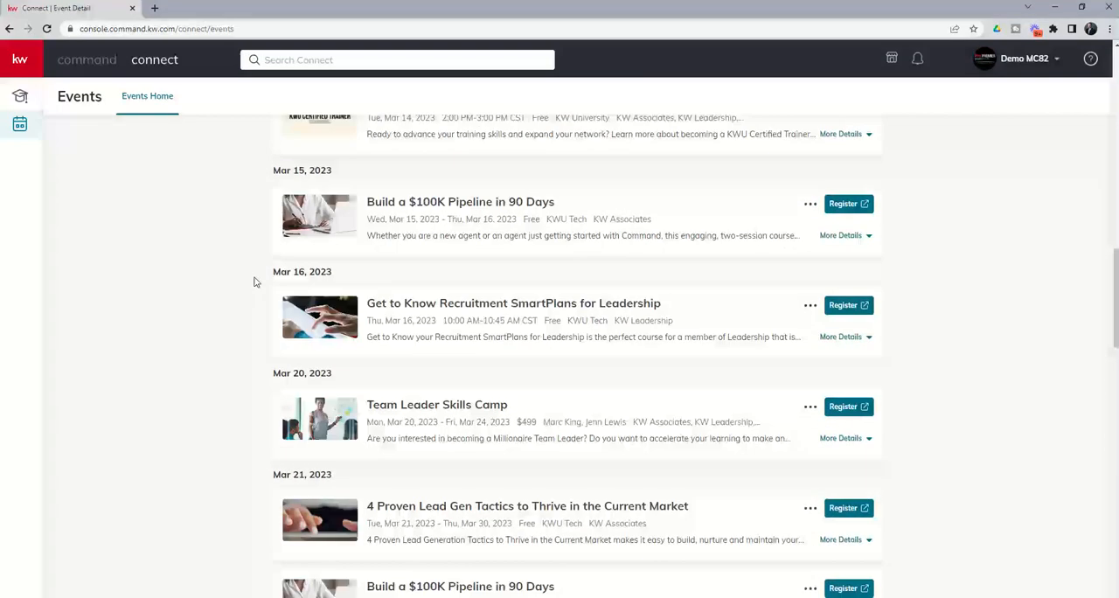
{"action": "scroll", "scroll_direction": "up", "scroll_amount": 3}
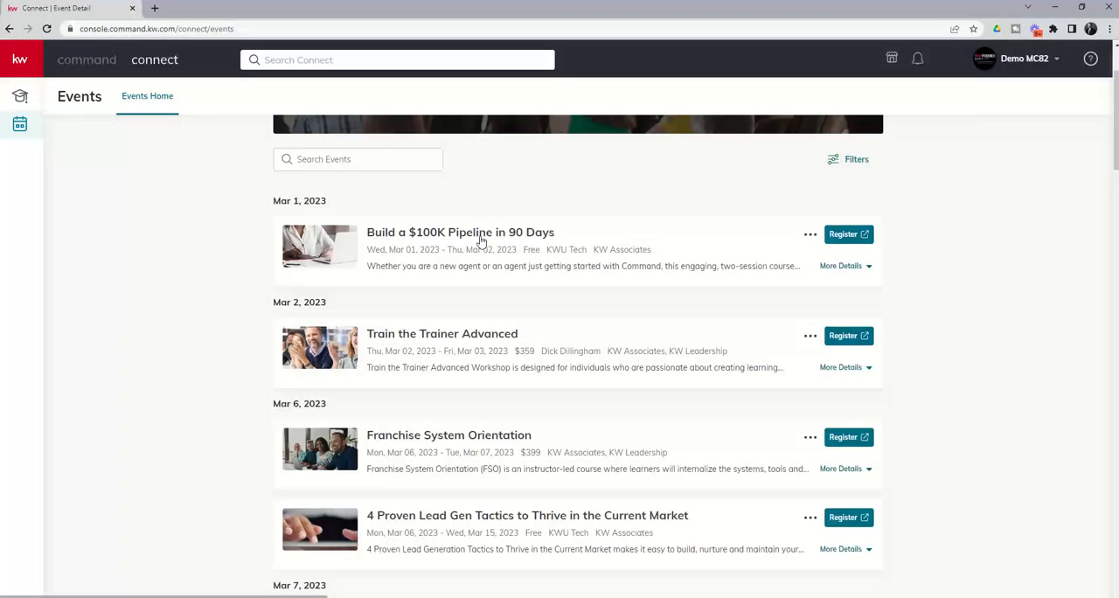
{"action": "mouse_move", "coordinate": [868, 270]}
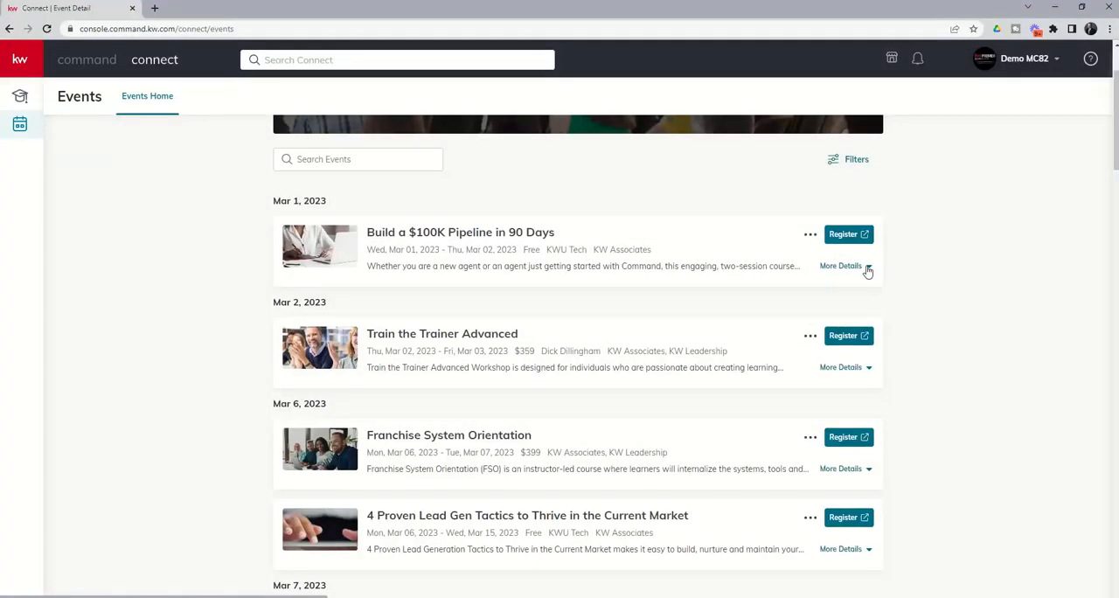
Step: Expand the Build a $100K Pipeline in 90 Days details and its calendar/link menu
{"action": "left_click", "coordinate": [840, 266]}
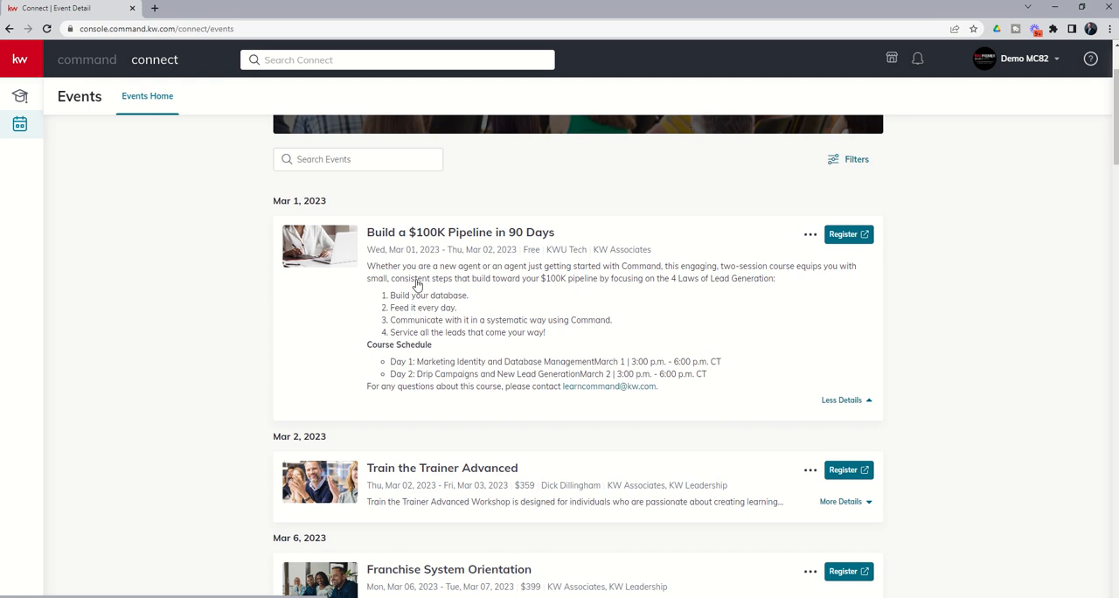
{"action": "mouse_move", "coordinate": [388, 366]}
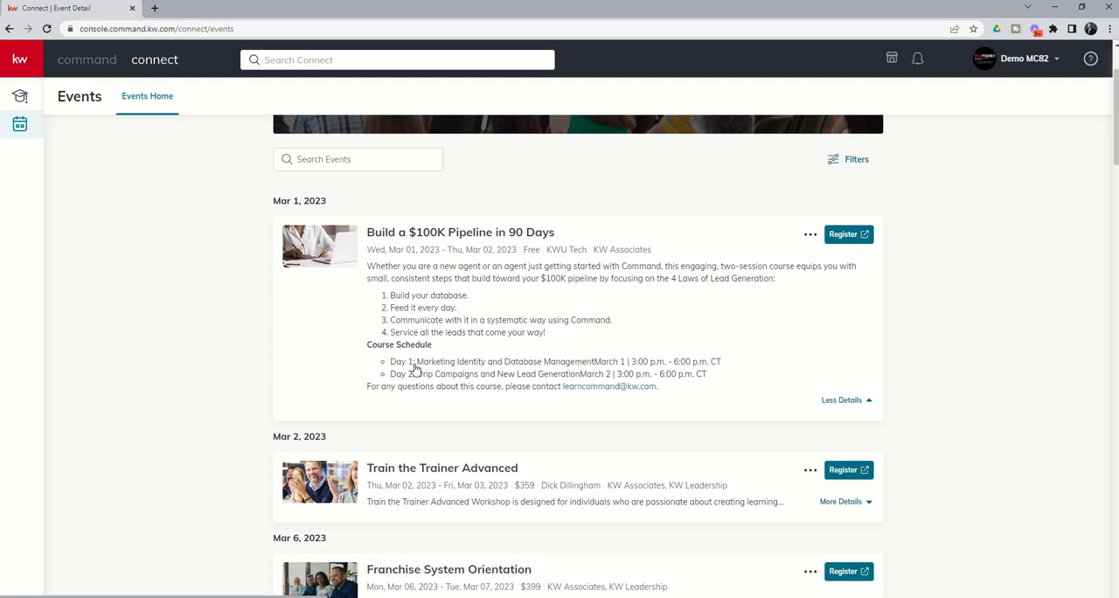
{"action": "mouse_move", "coordinate": [687, 372]}
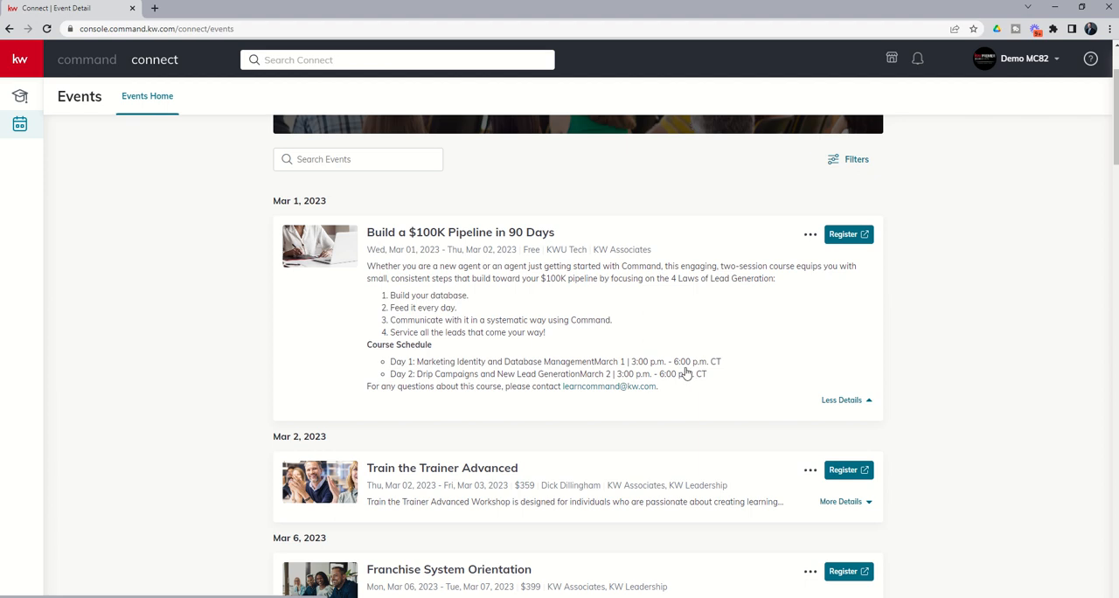
{"action": "mouse_move", "coordinate": [554, 379]}
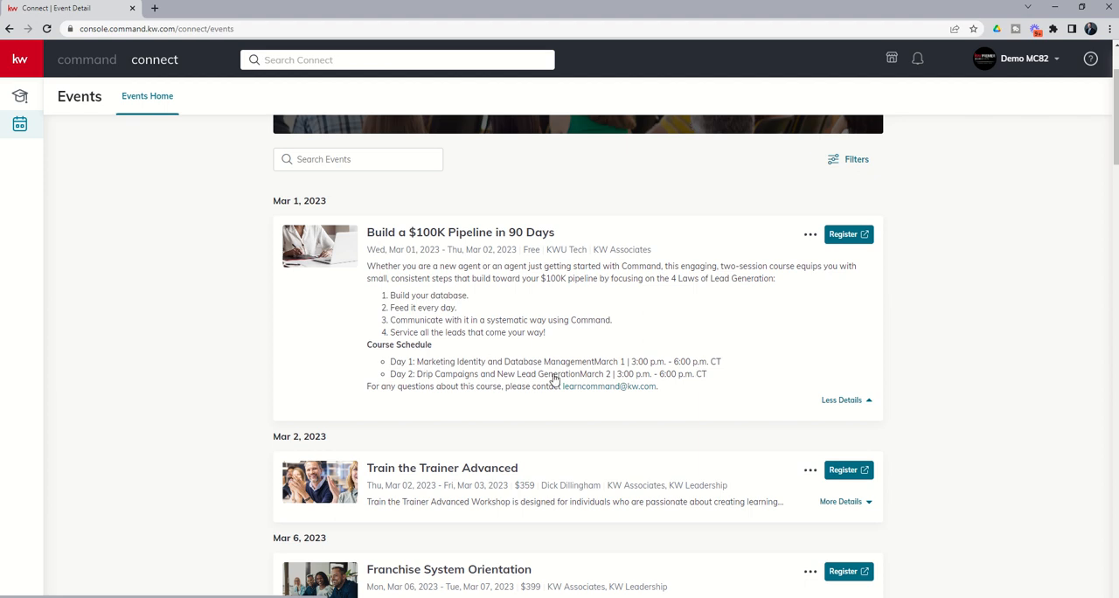
{"action": "mouse_move", "coordinate": [841, 251]}
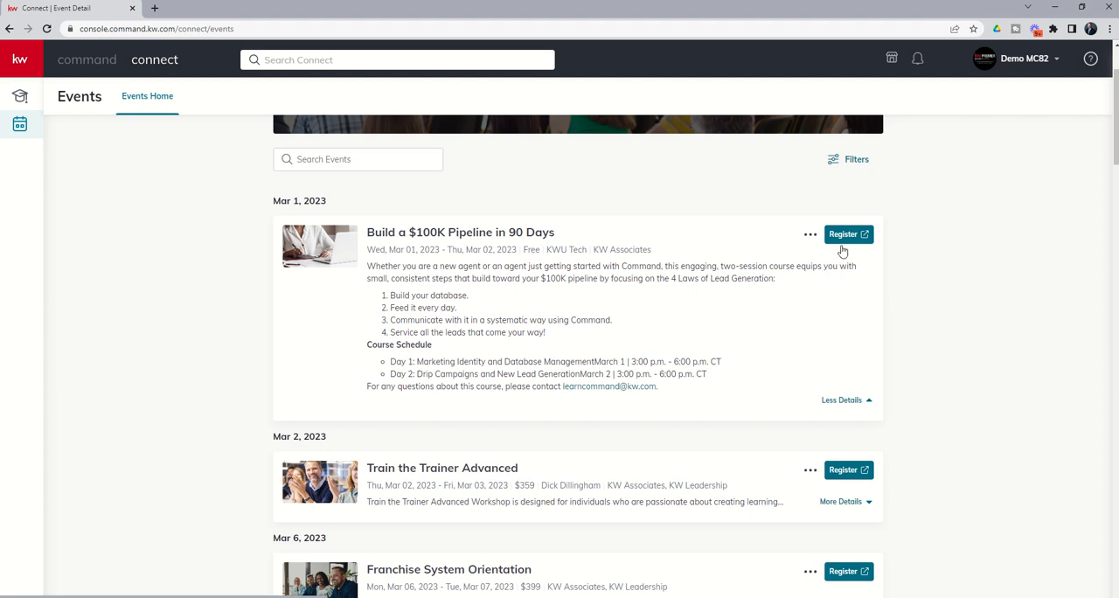
{"action": "left_click", "coordinate": [810, 234]}
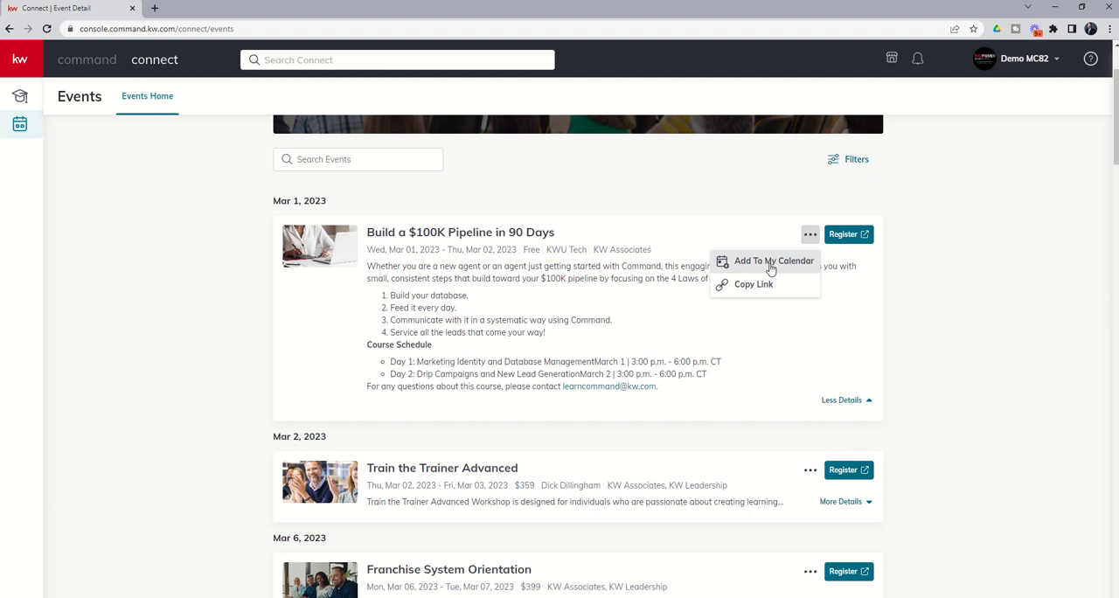
{"action": "mouse_move", "coordinate": [759, 287]}
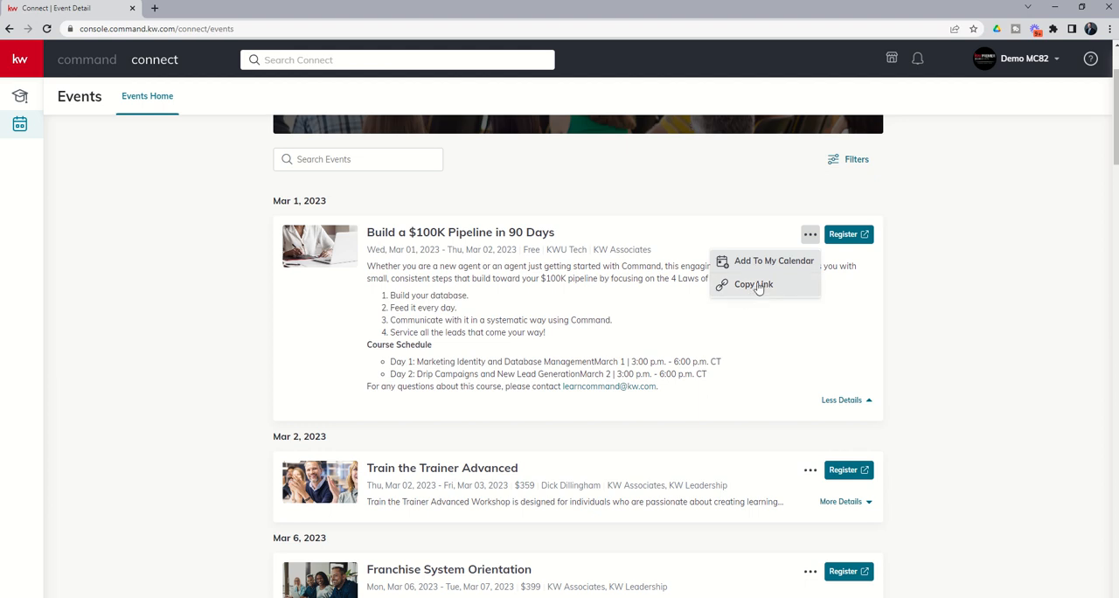
{"action": "mouse_move", "coordinate": [756, 292]}
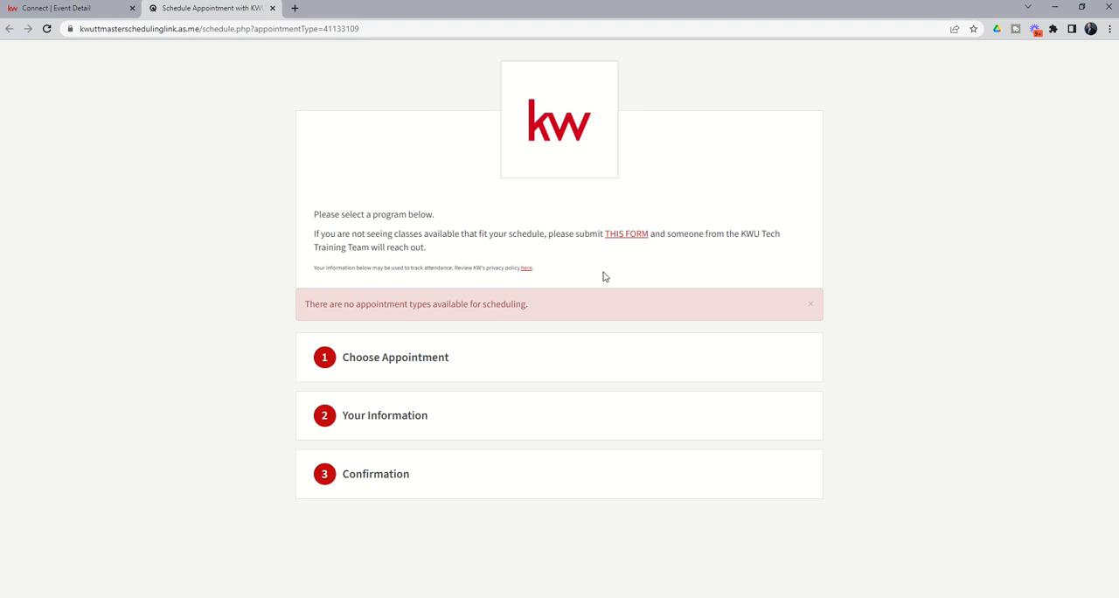
{"action": "mouse_move", "coordinate": [485, 188]}
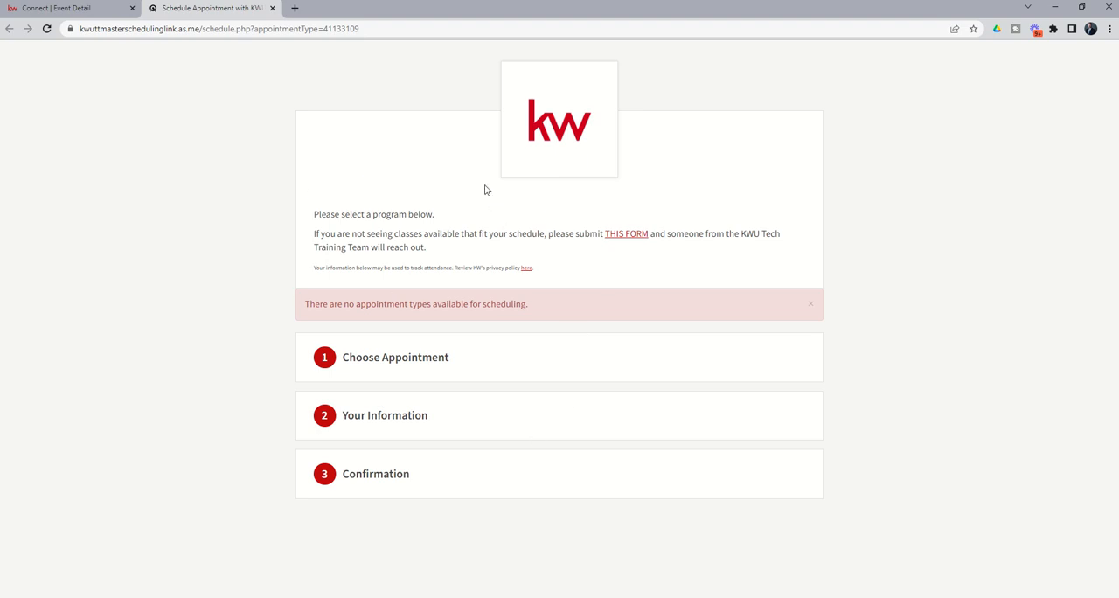
{"action": "mouse_move", "coordinate": [402, 506]}
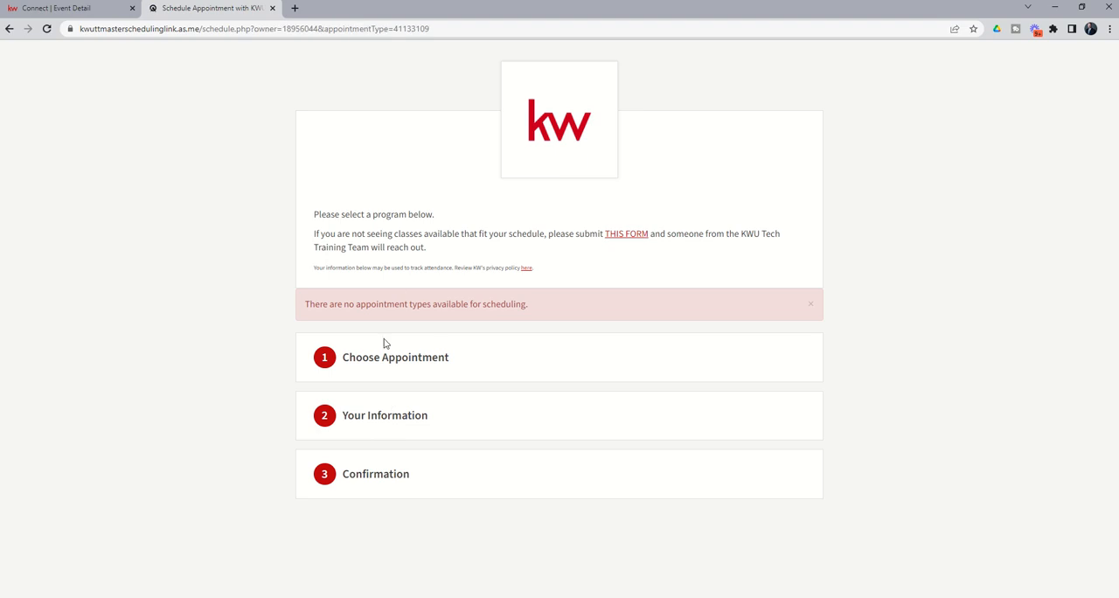
{"action": "mouse_move", "coordinate": [424, 227]}
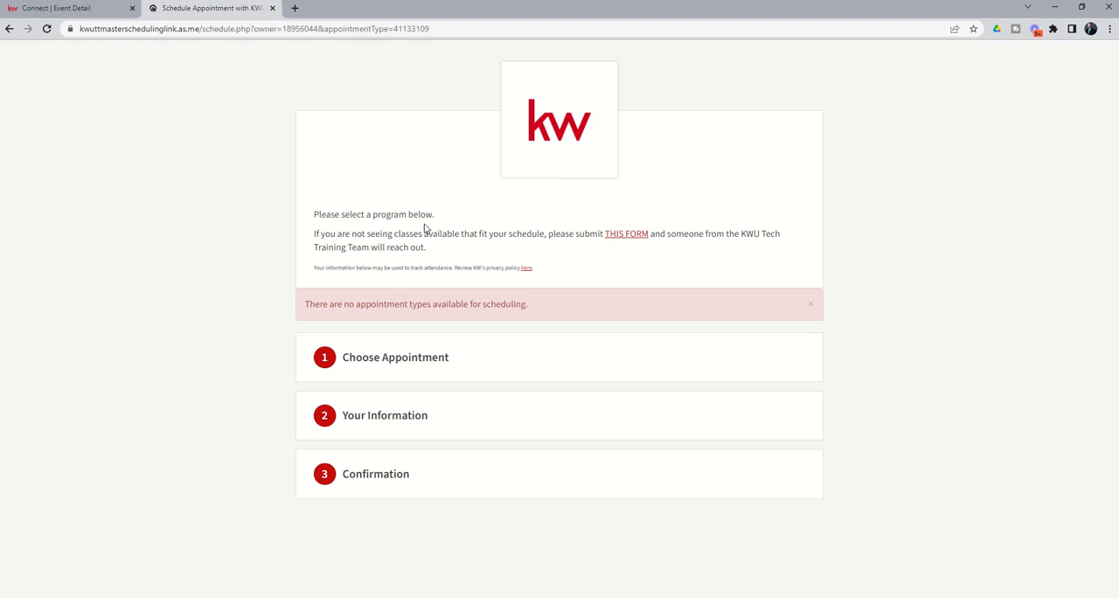
Step: Check the Acuity scheduling tab reporting no appointment types available
{"action": "left_click", "coordinate": [61, 8]}
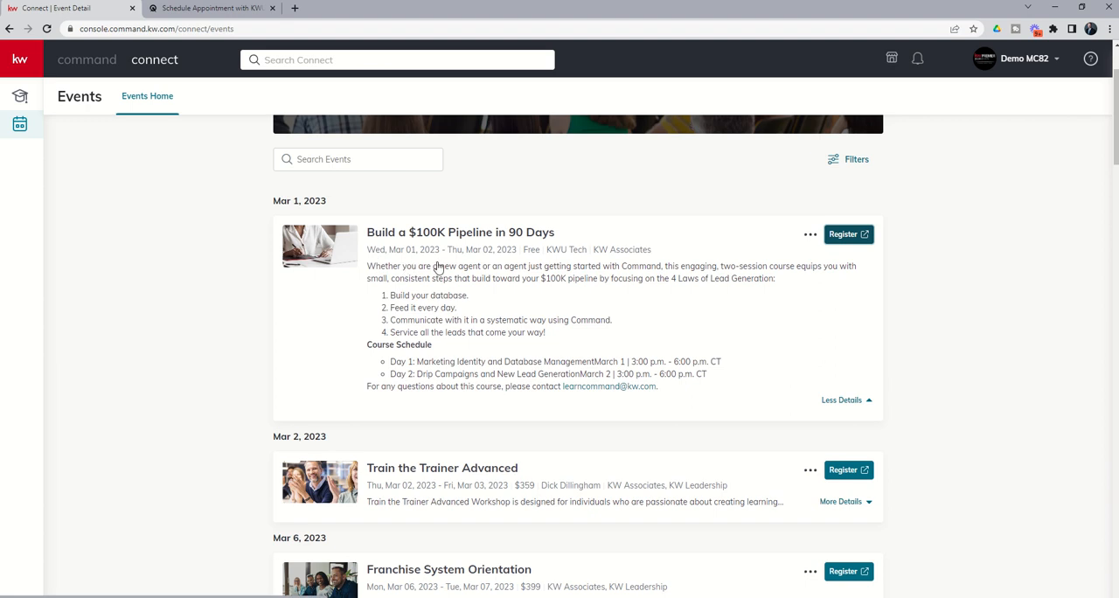
{"action": "left_click", "coordinate": [214, 7]}
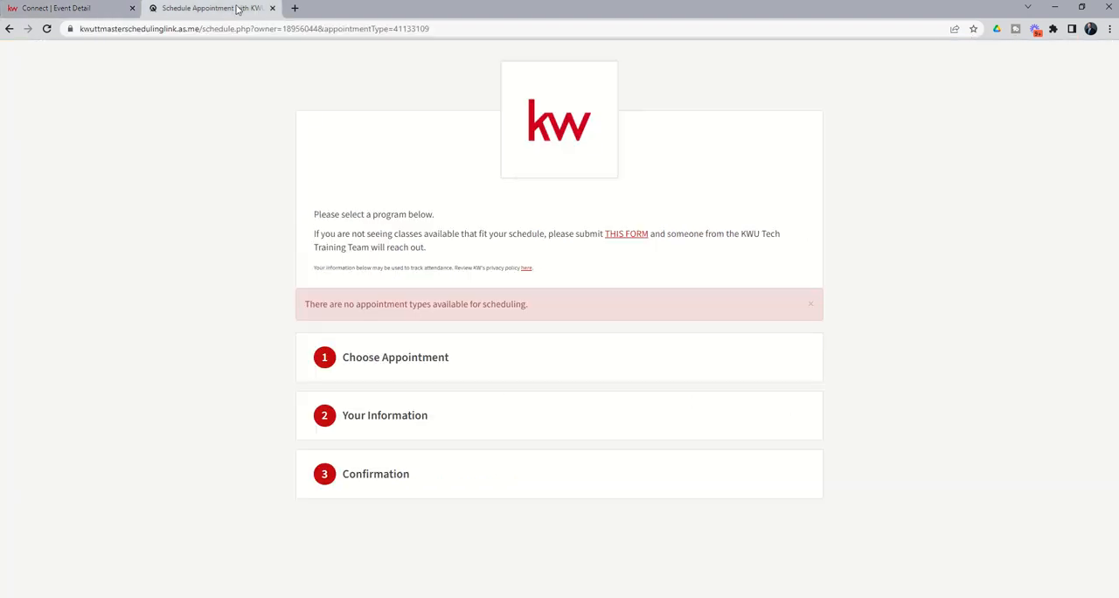
Step: Return to the Connect events list and expand Franchise System Orientation's description
{"action": "left_click", "coordinate": [61, 8]}
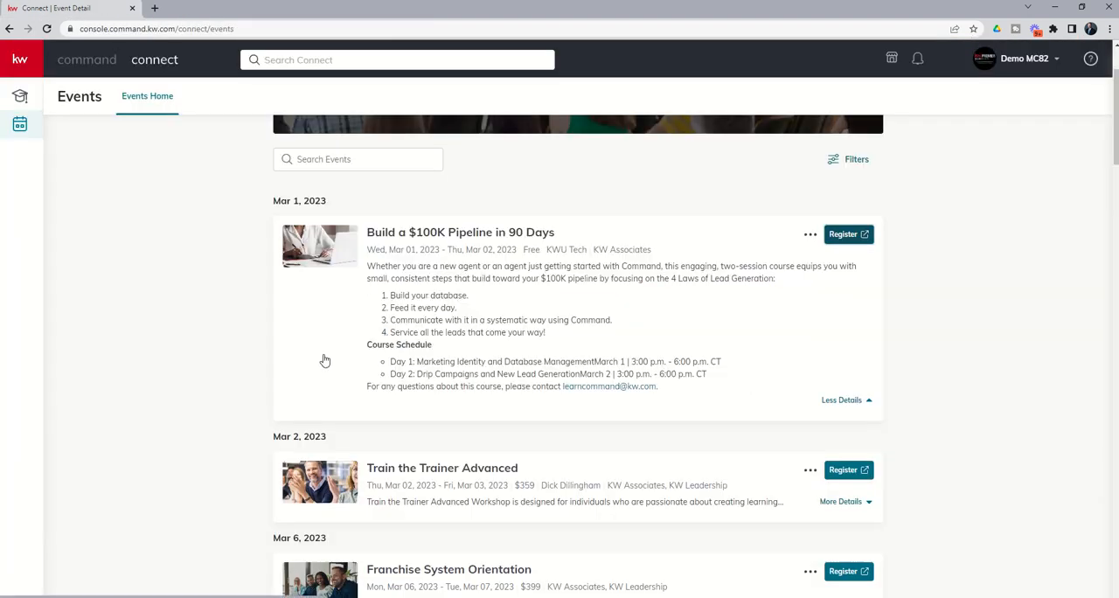
{"action": "scroll", "scroll_direction": "down", "scroll_amount": 3}
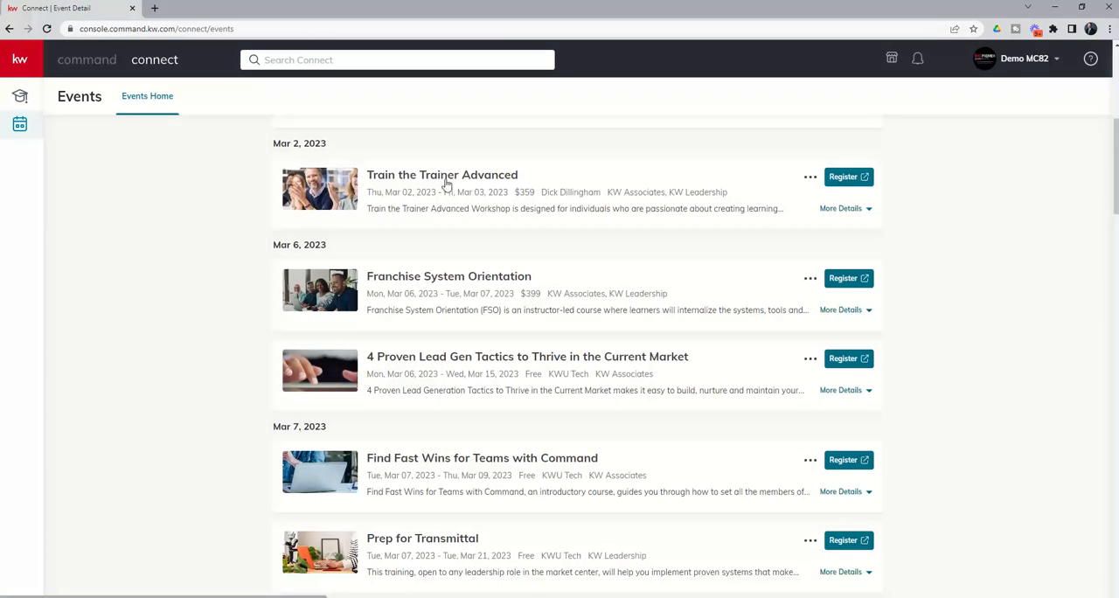
{"action": "mouse_move", "coordinate": [436, 266]}
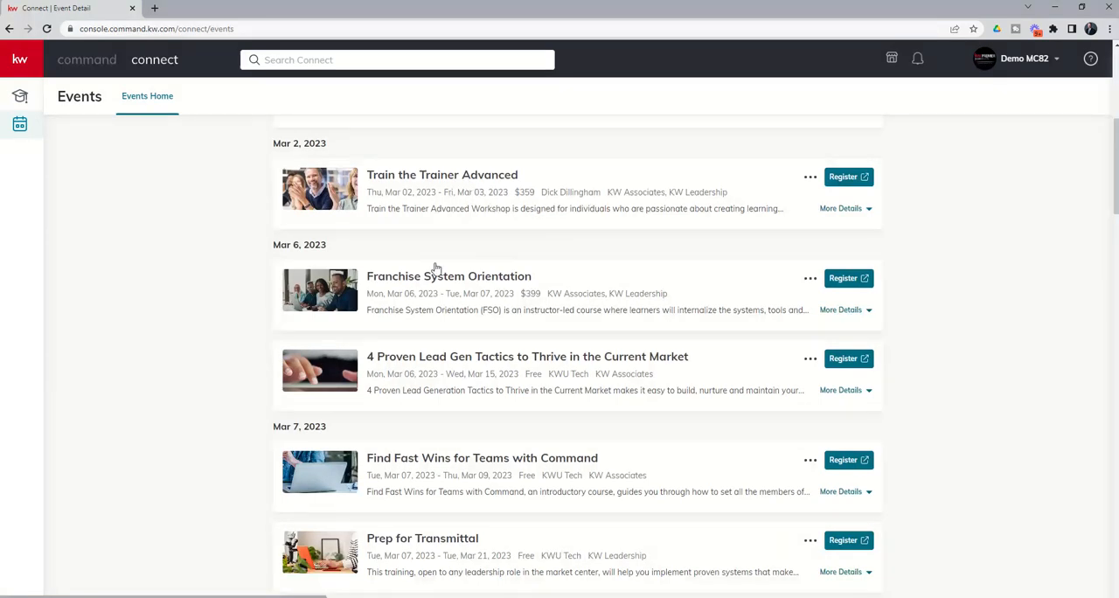
{"action": "mouse_move", "coordinate": [443, 289]}
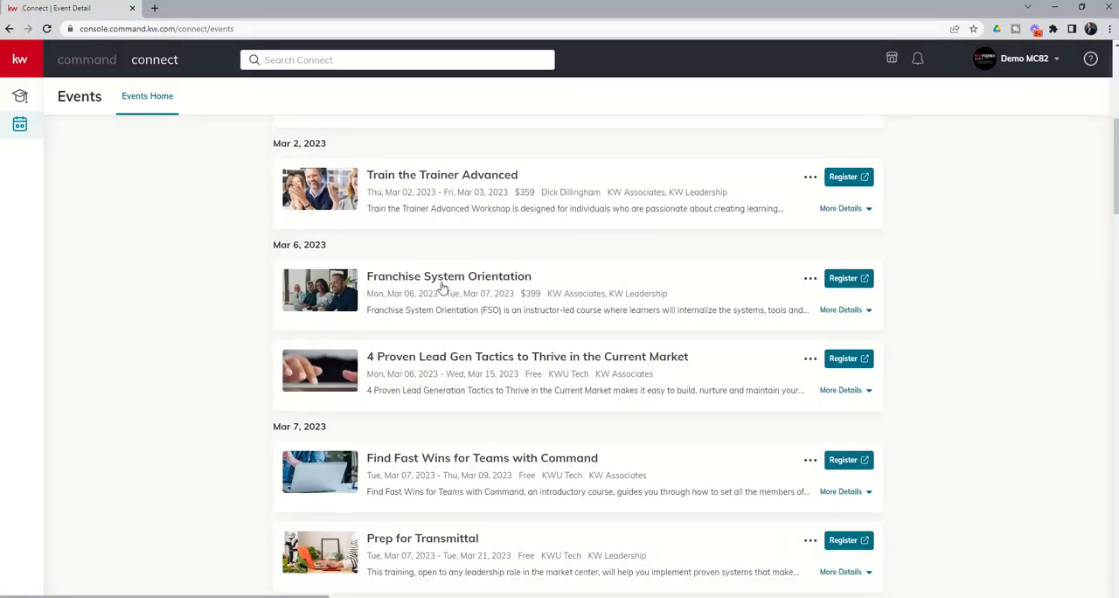
{"action": "left_click", "coordinate": [840, 309]}
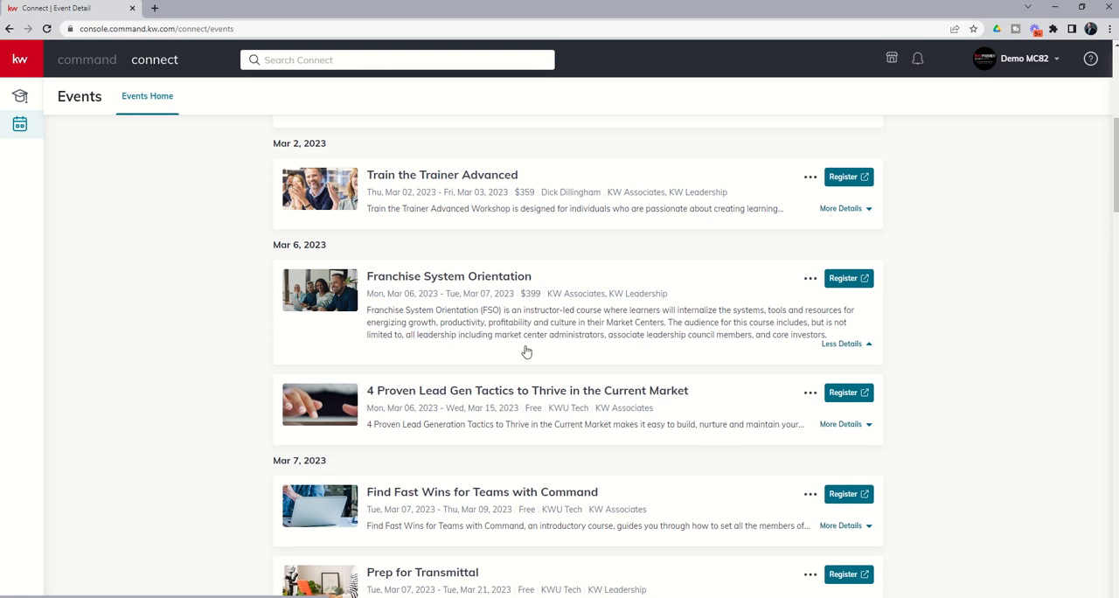
{"action": "mouse_move", "coordinate": [530, 306]}
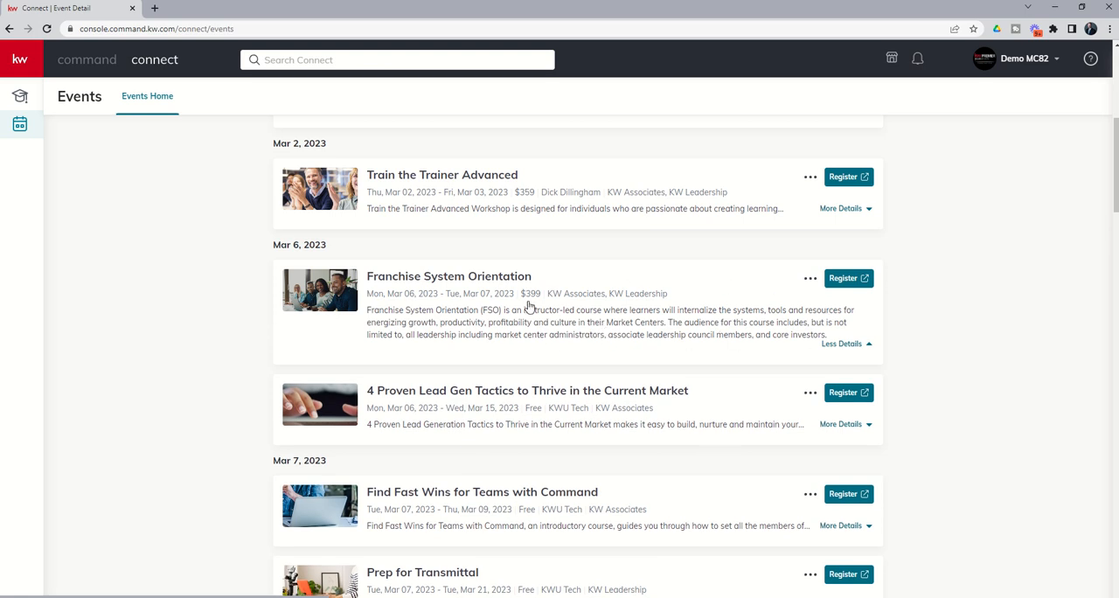
{"action": "mouse_move", "coordinate": [540, 417]}
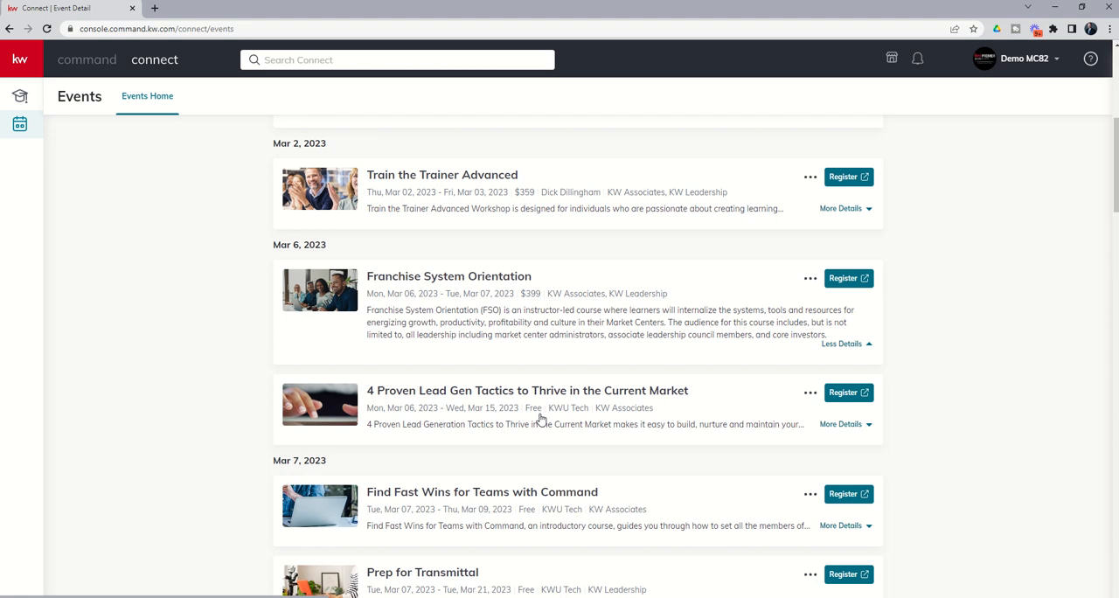
Step: Open Franchise System Orientation's EventsCloud registration in a new tab, then return to Connect
{"action": "left_click", "coordinate": [843, 278]}
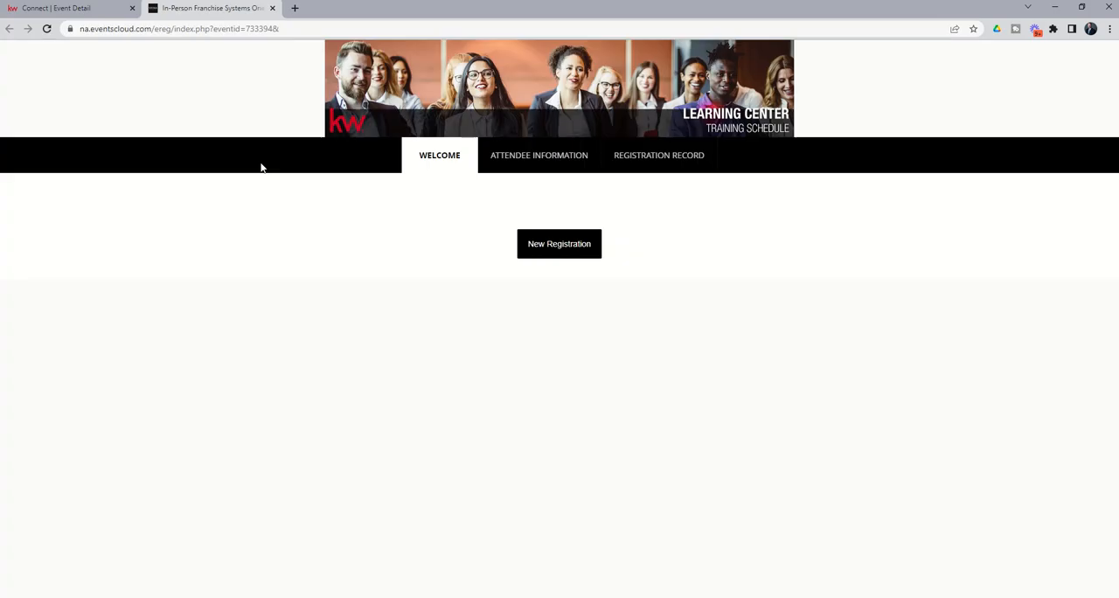
{"action": "mouse_move", "coordinate": [258, 115]}
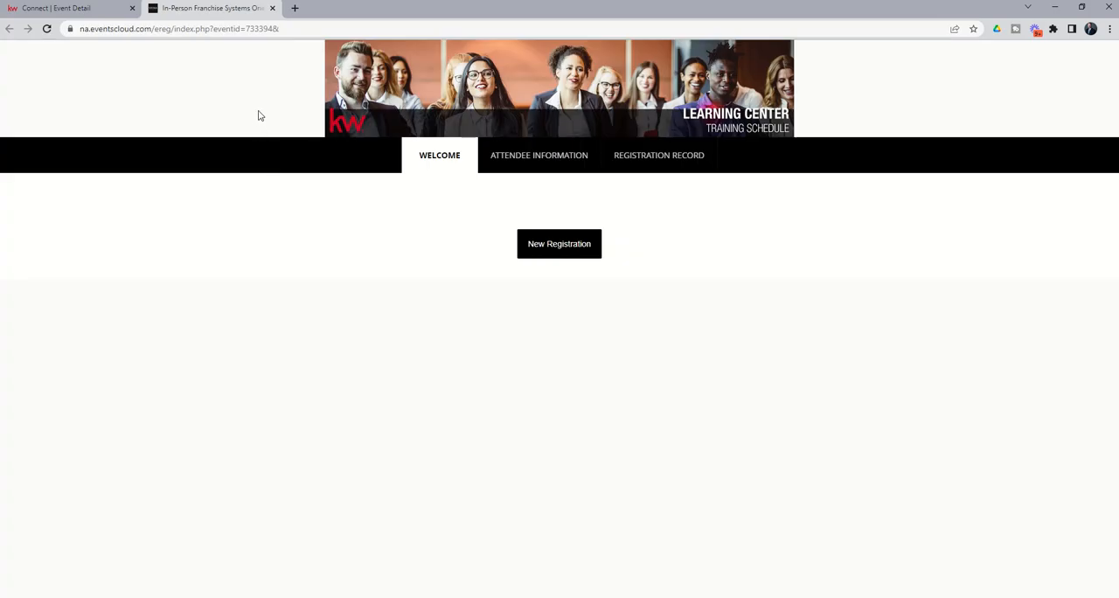
{"action": "mouse_move", "coordinate": [569, 240]}
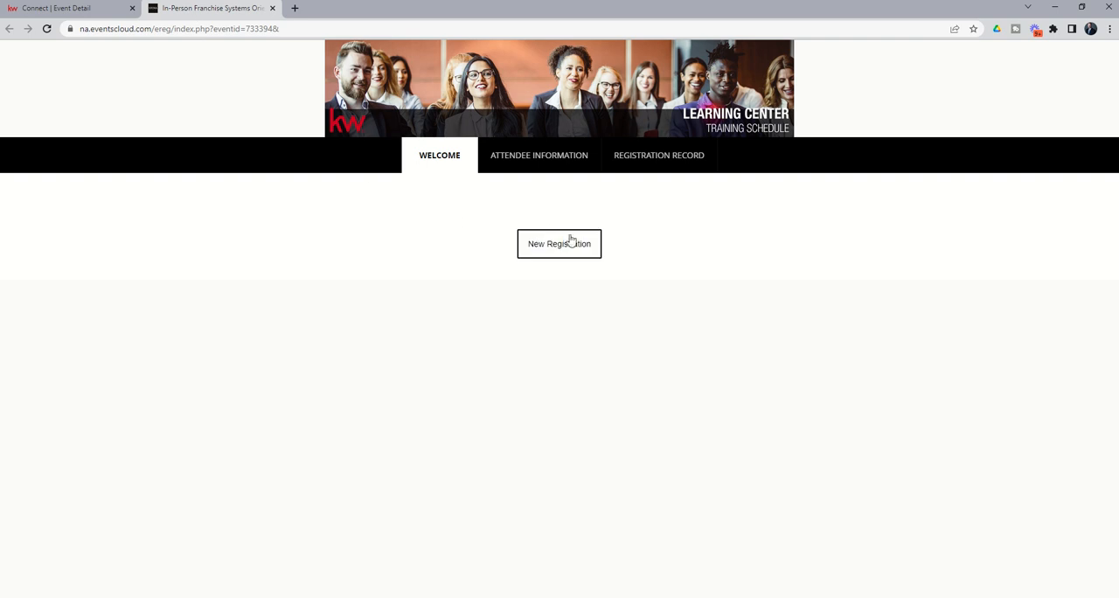
{"action": "left_click", "coordinate": [53, 8]}
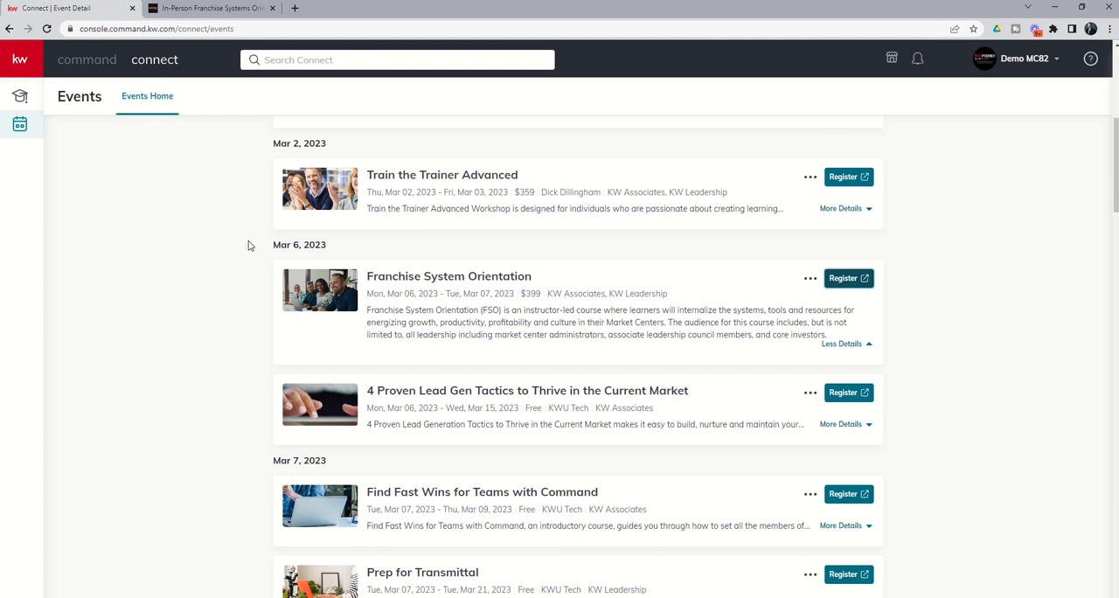
{"action": "mouse_move", "coordinate": [259, 262]}
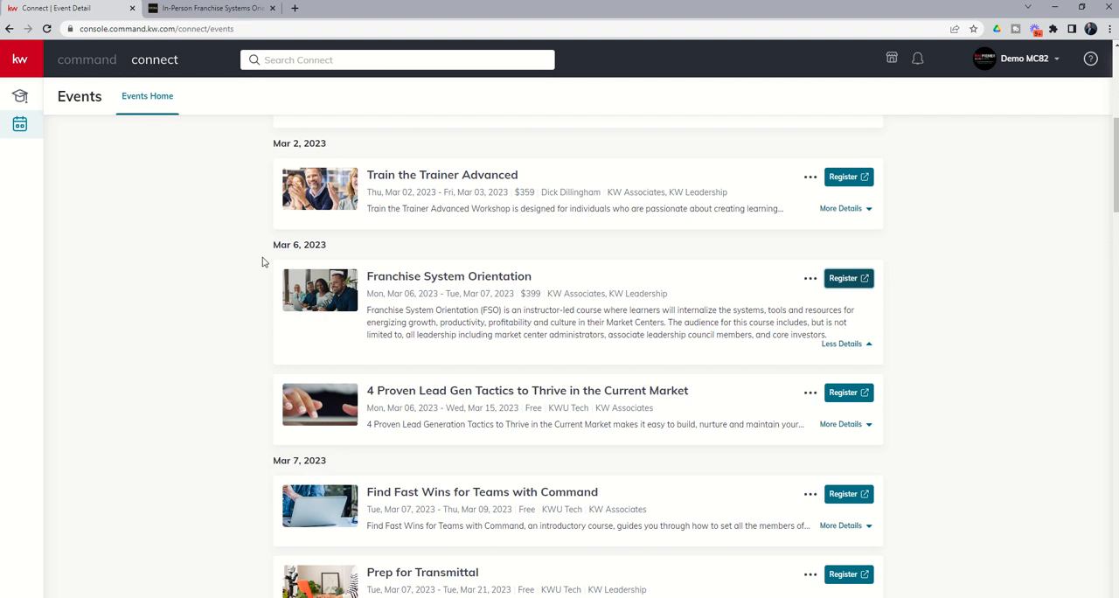
{"action": "mouse_move", "coordinate": [446, 283]}
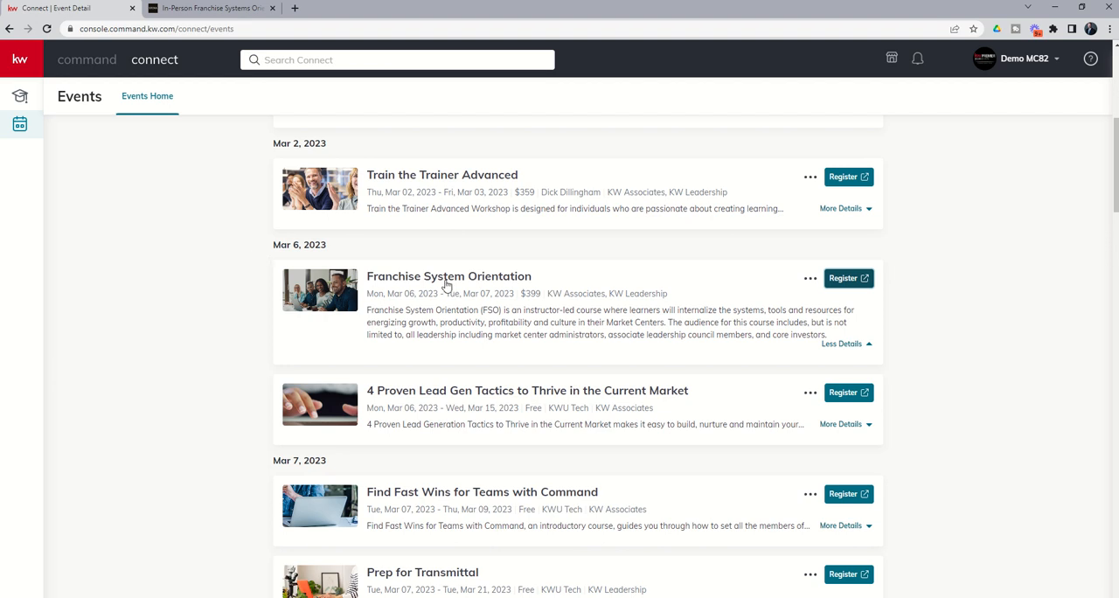
{"action": "mouse_move", "coordinate": [454, 299]}
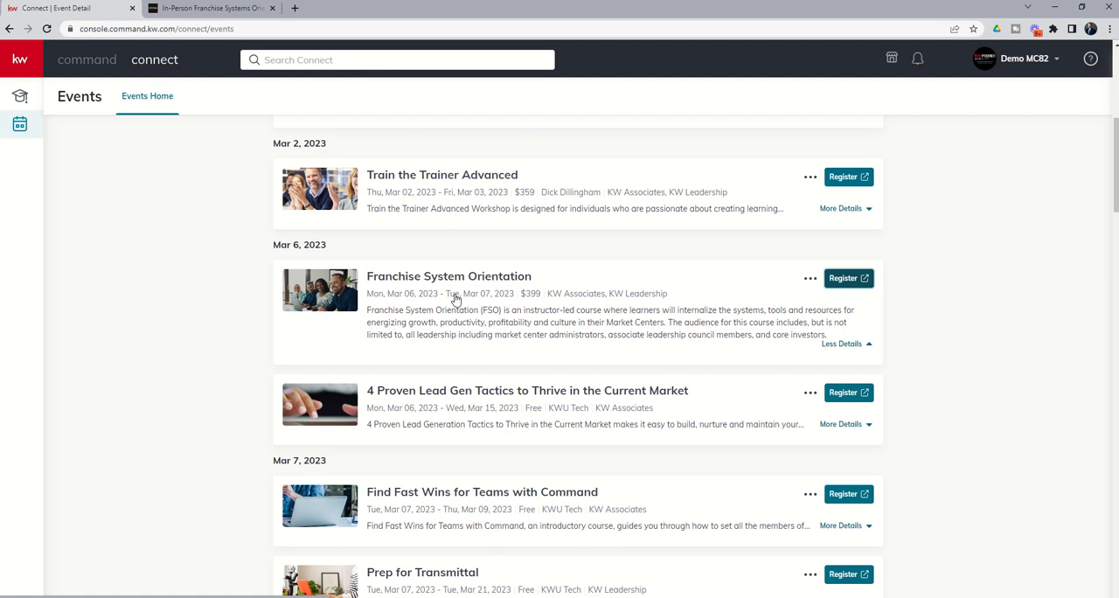
{"action": "mouse_move", "coordinate": [269, 258]}
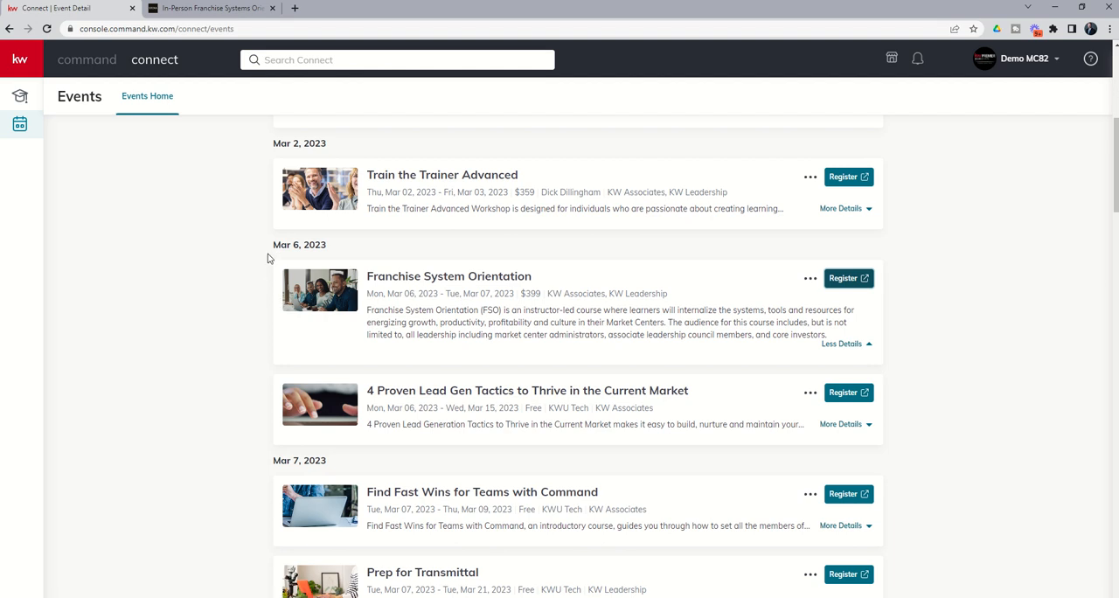
{"action": "scroll", "scroll_direction": "down", "scroll_amount": 3}
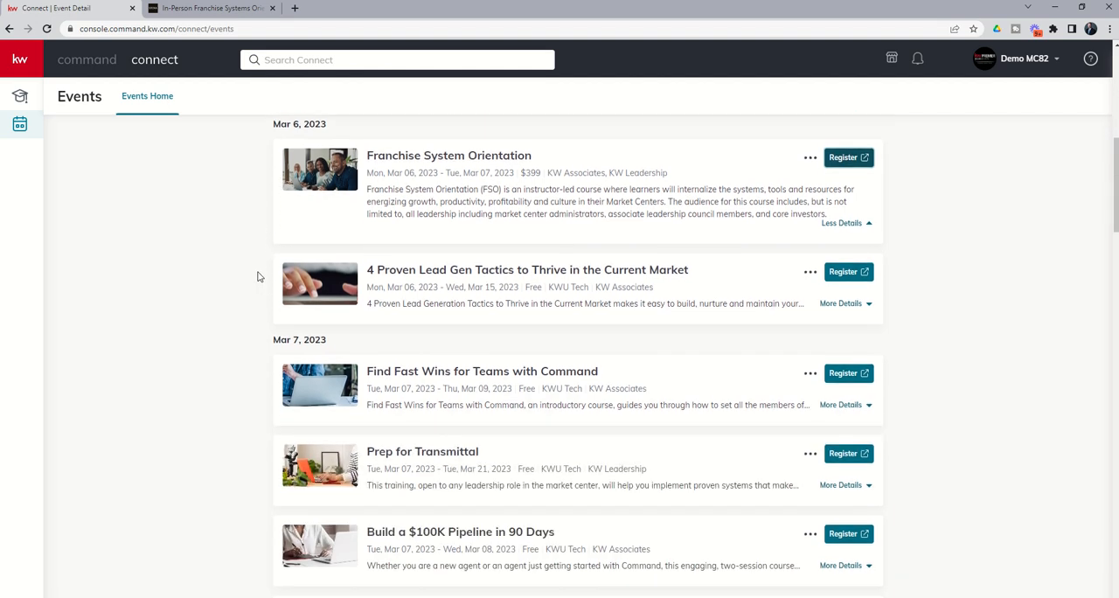
{"action": "scroll", "scroll_direction": "down", "scroll_amount": 3}
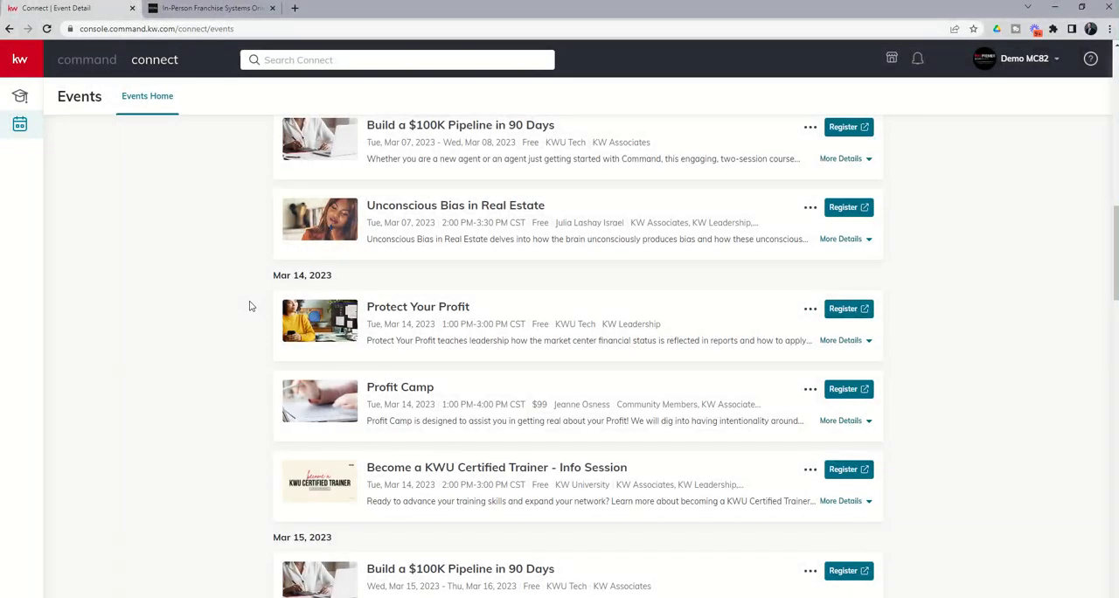
{"action": "scroll", "scroll_direction": "down", "scroll_amount": 3}
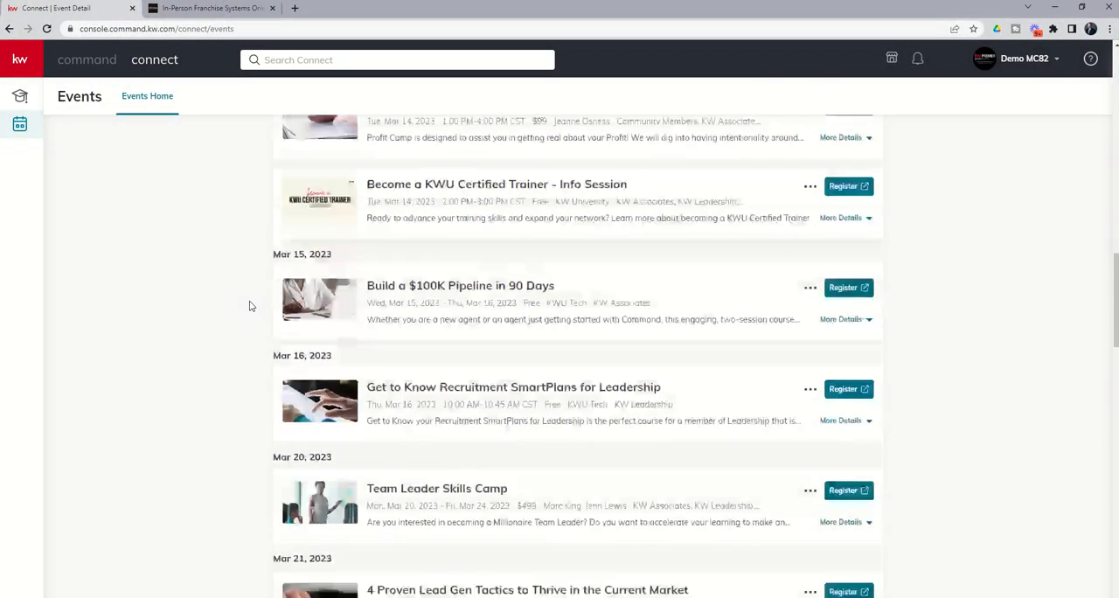
{"action": "scroll", "scroll_direction": "down", "scroll_amount": 3}
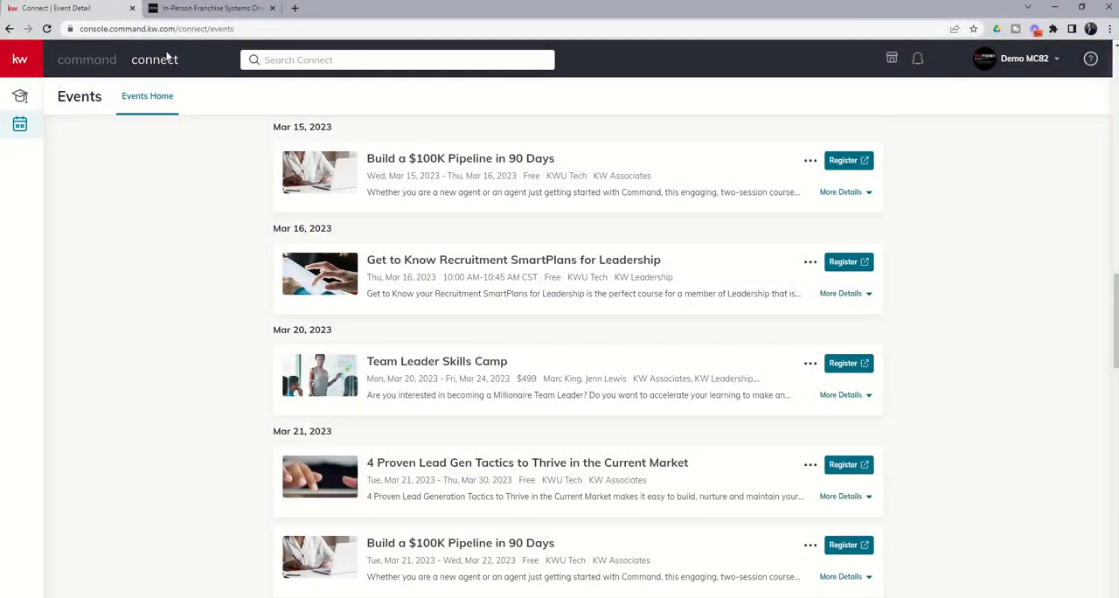
{"action": "mouse_move", "coordinate": [19, 123]}
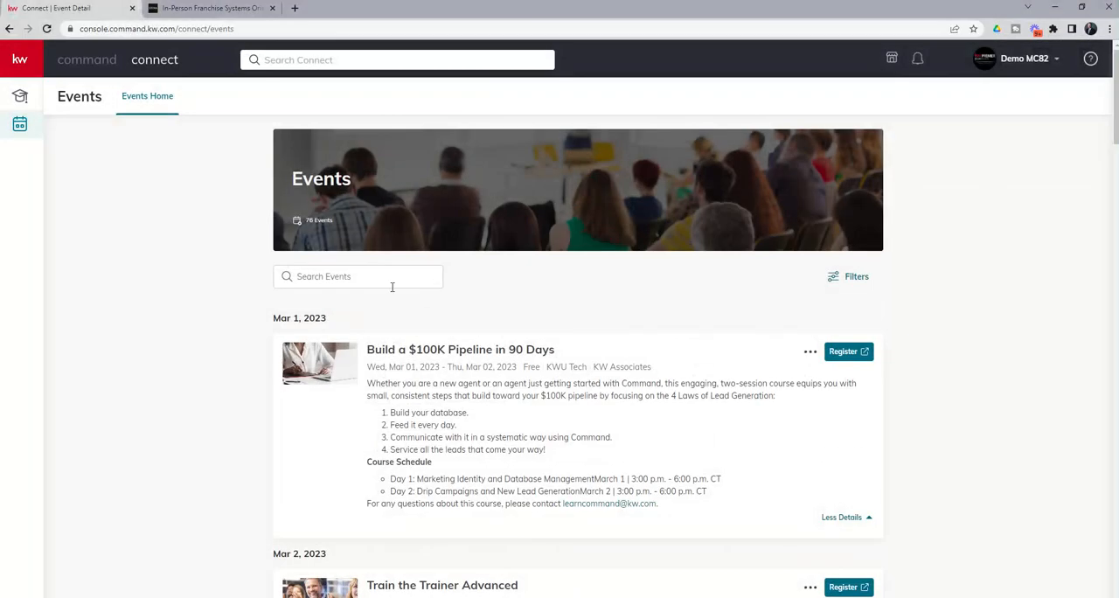
{"action": "mouse_move", "coordinate": [858, 282]}
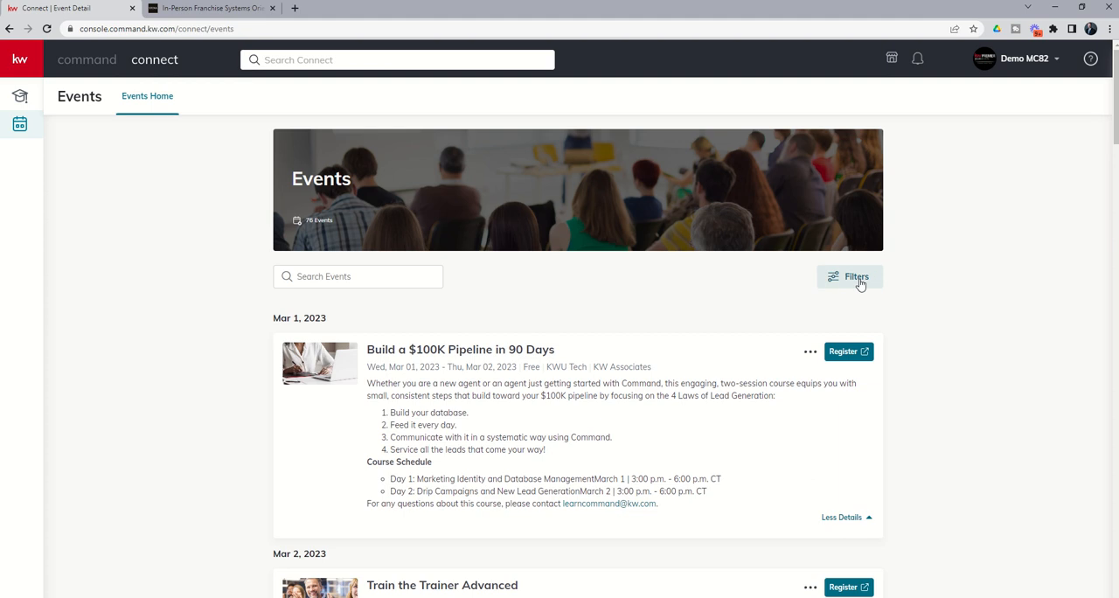
{"action": "mouse_move", "coordinate": [323, 235]}
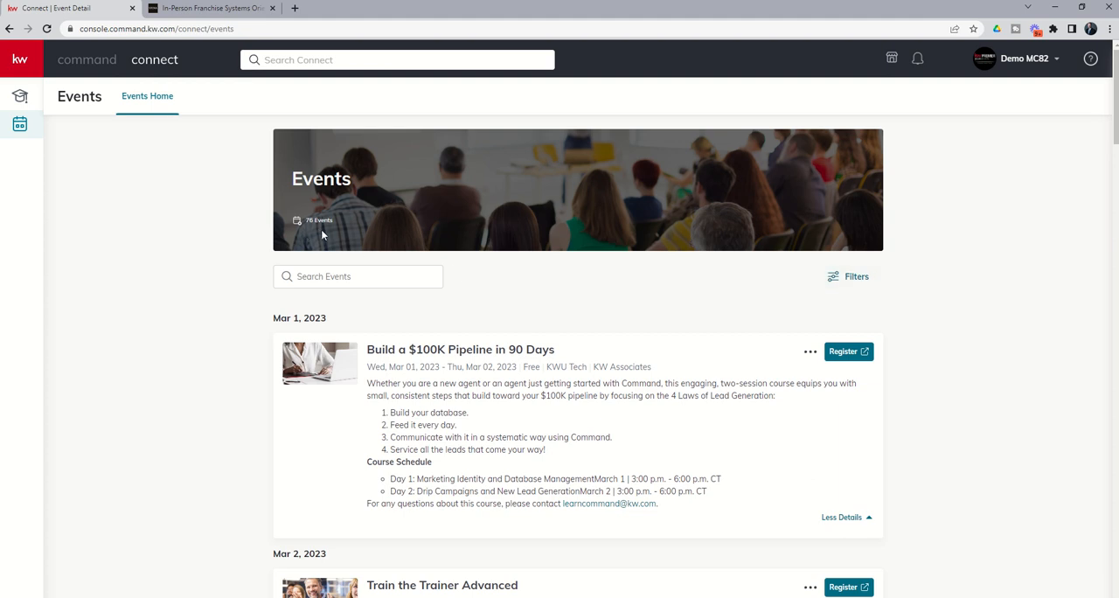